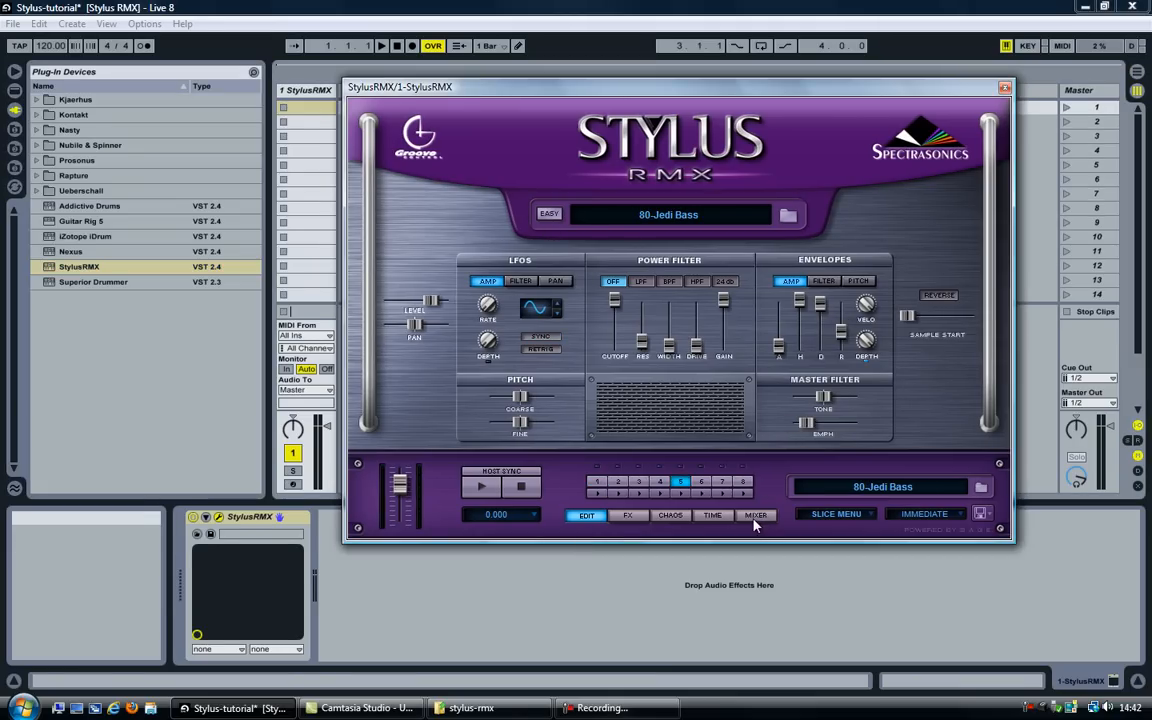
Show Stylus RMX's mixer listing the five loaded loop parts, all assigned to output A
left_click(756, 516)
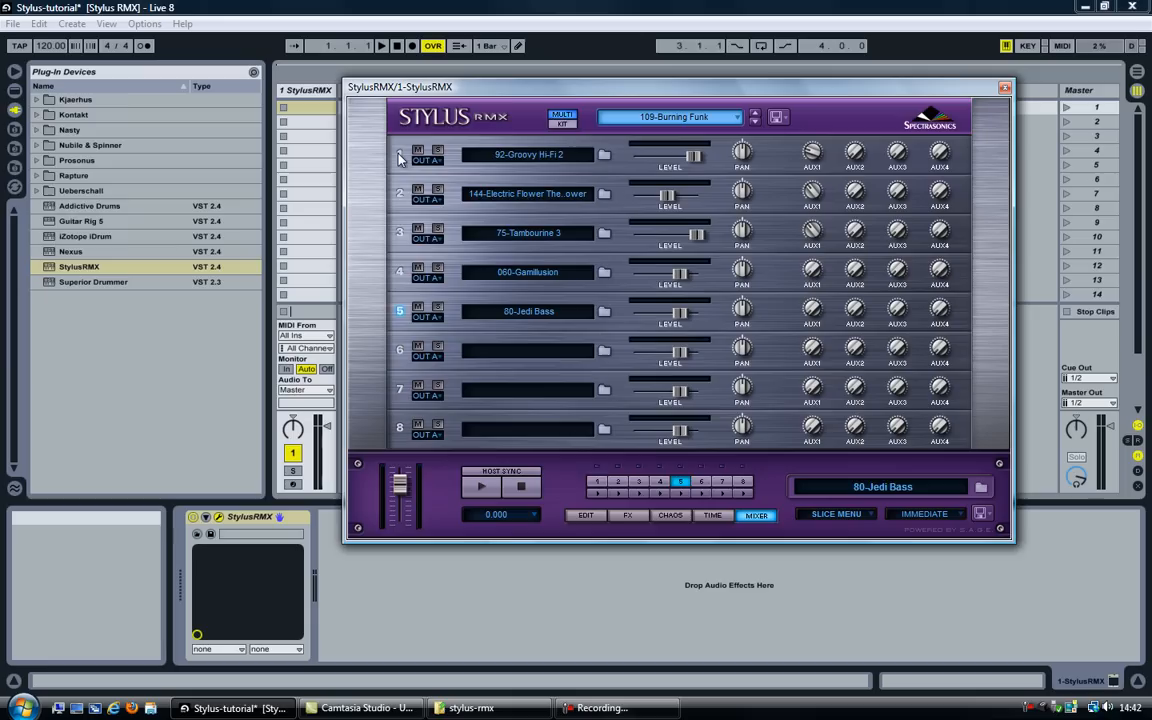
left_click(396, 272)
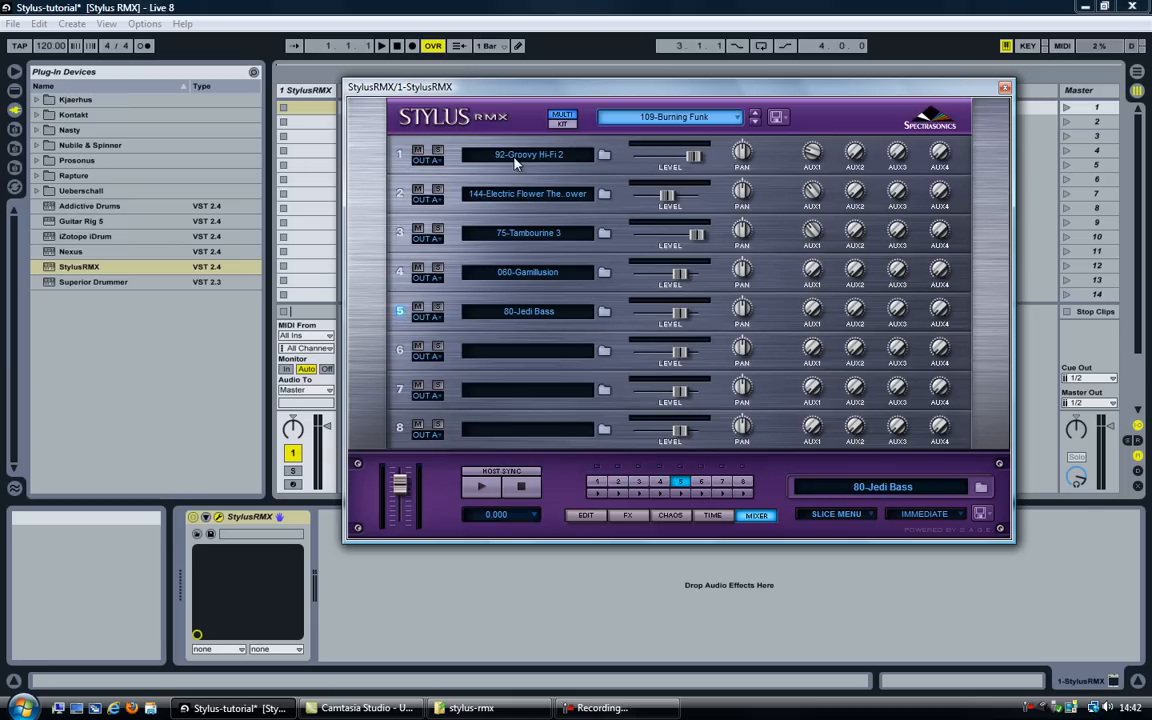
mouse_move(402, 292)
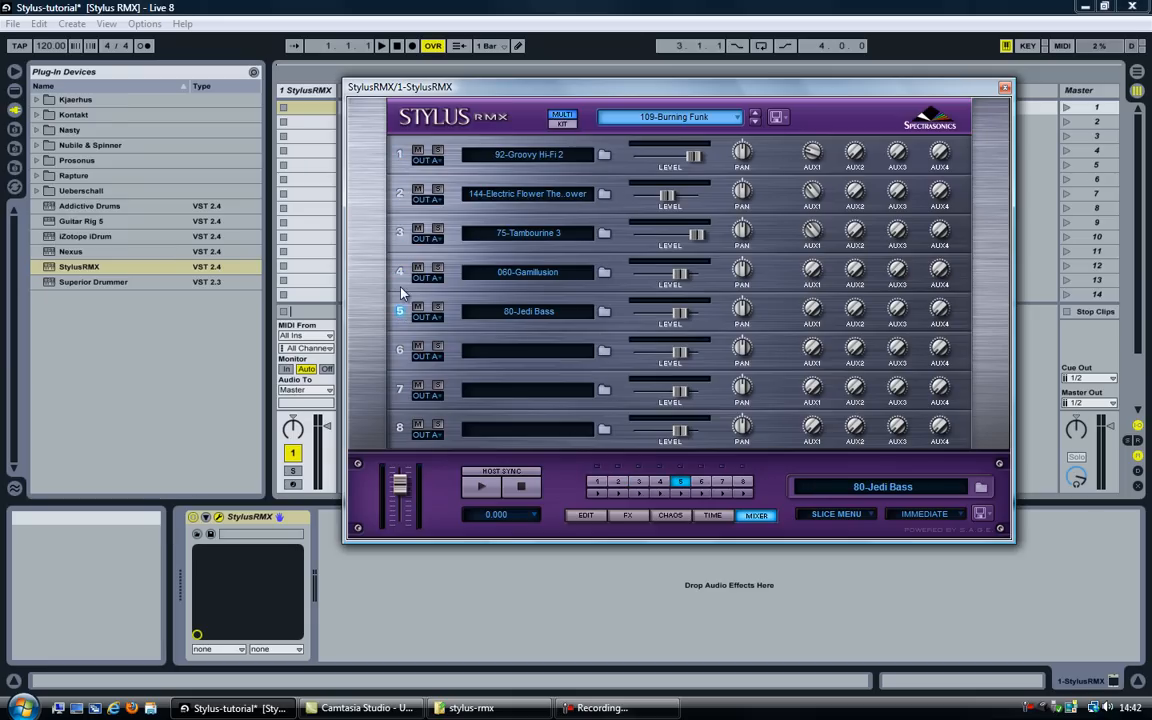
mouse_move(684, 480)
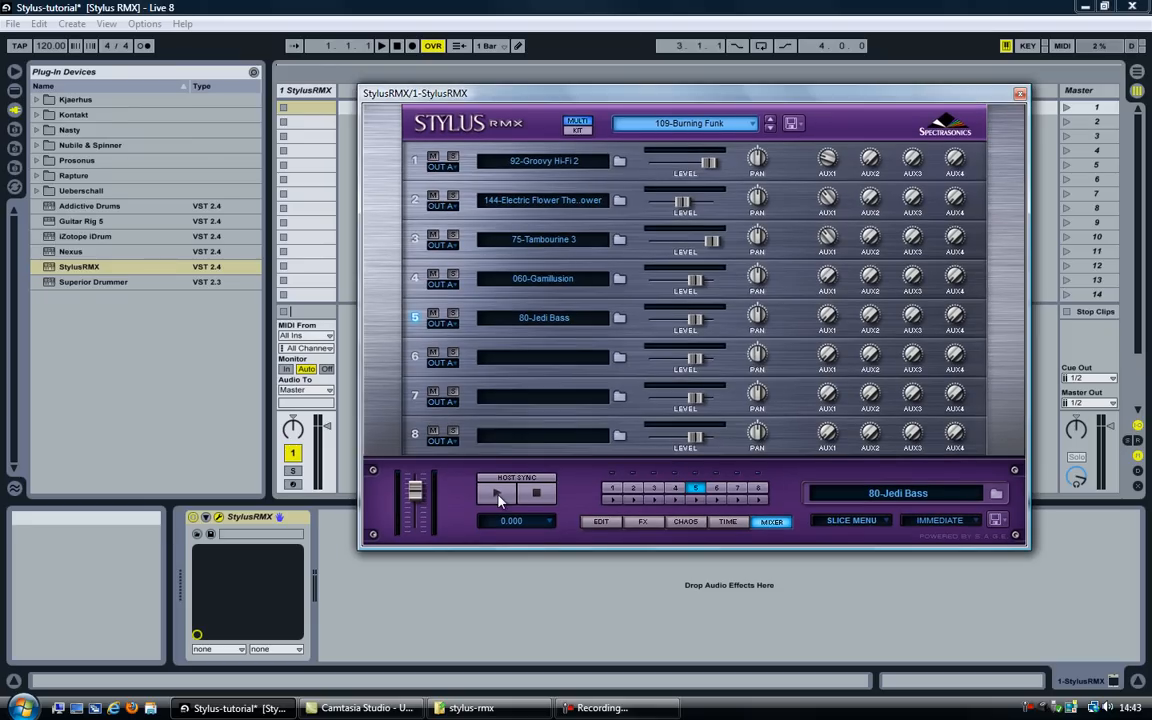
left_click(494, 492)
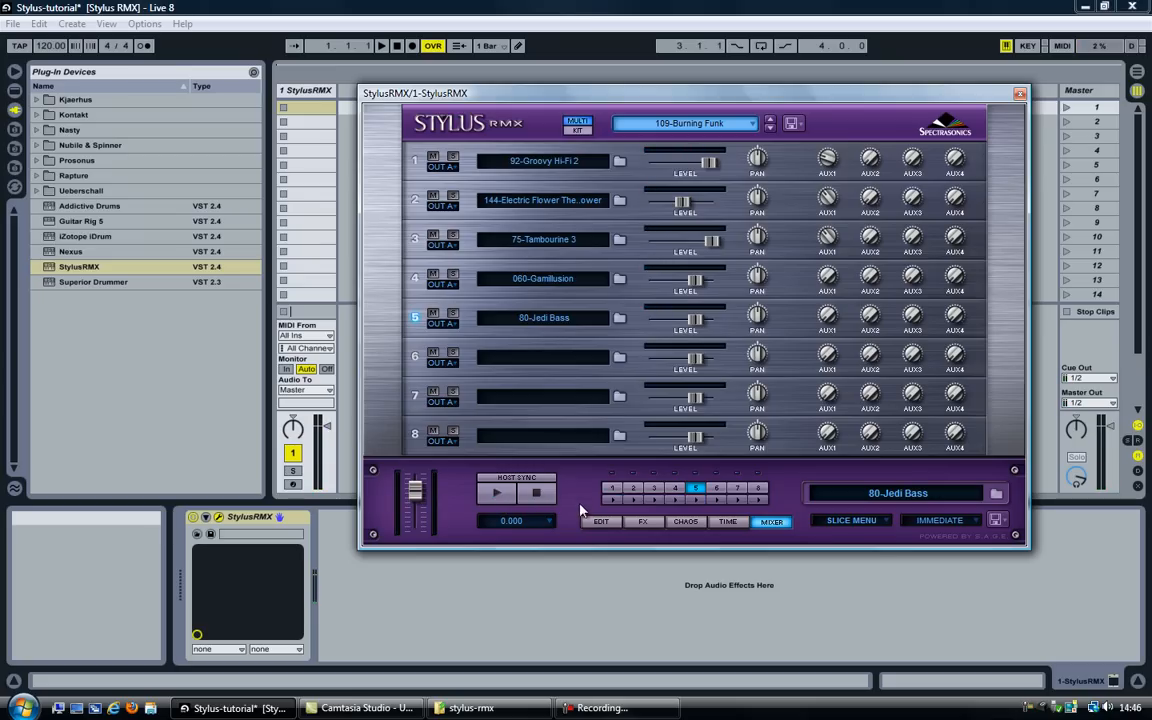
mouse_move(612, 508)
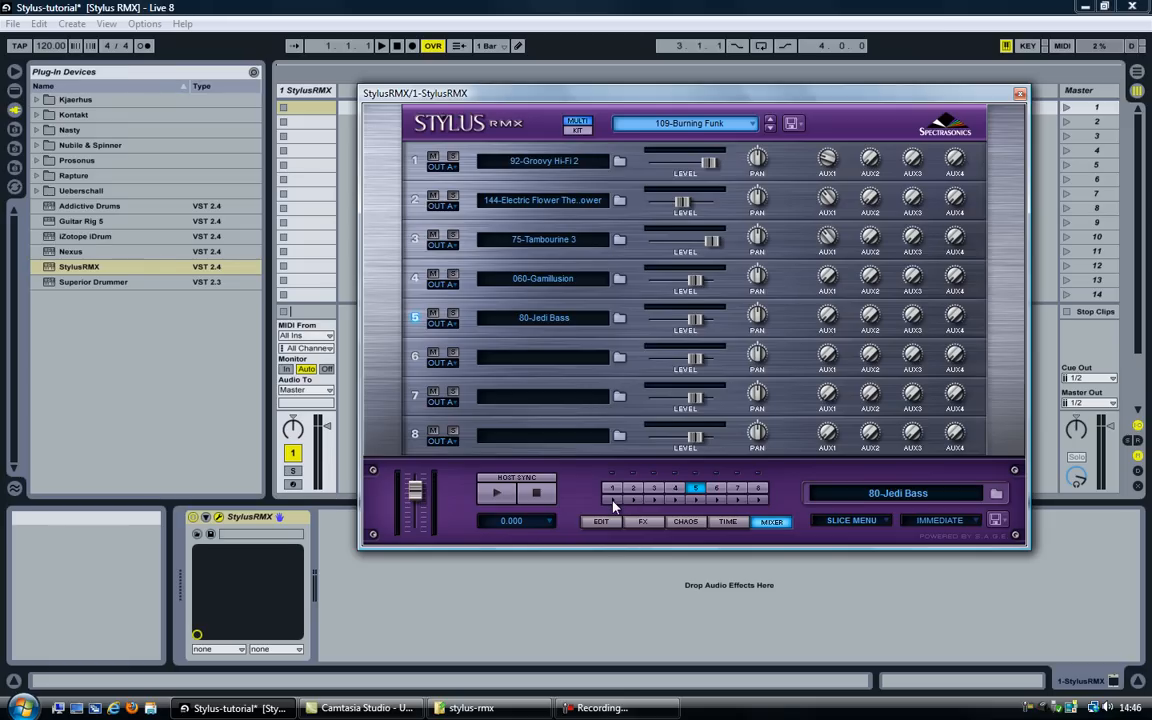
left_click(536, 492)
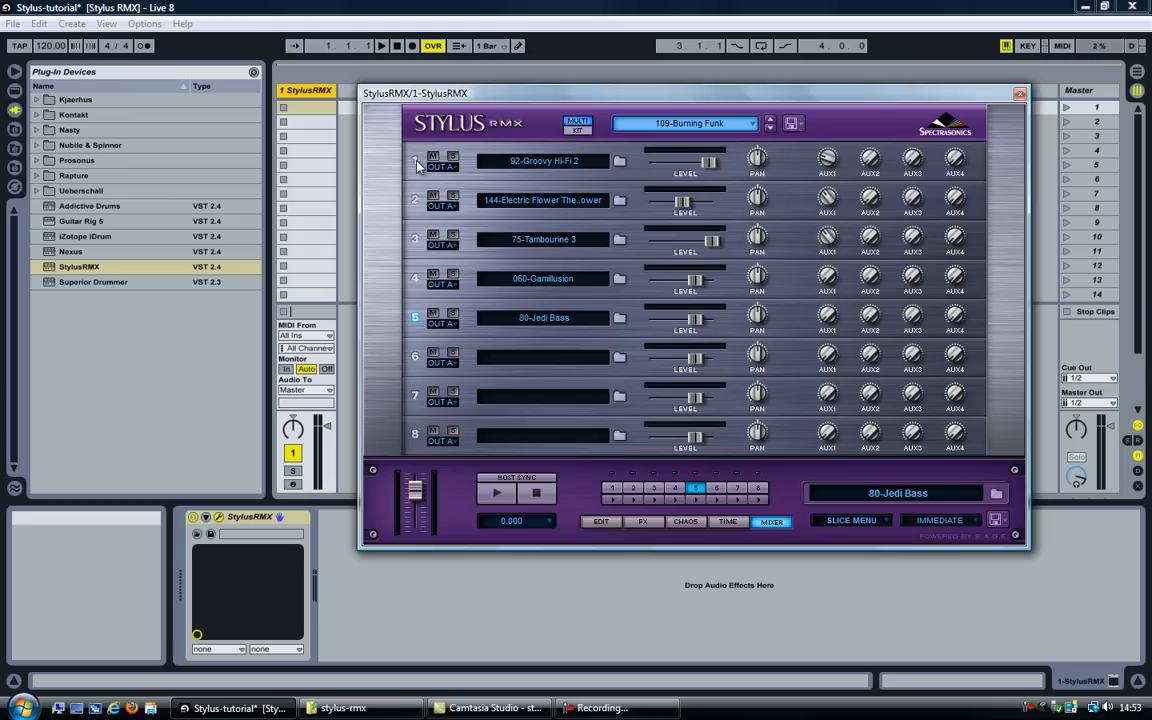
Add an External Instrument device on a new second track beside the Stylus RMX track
left_click(414, 278)
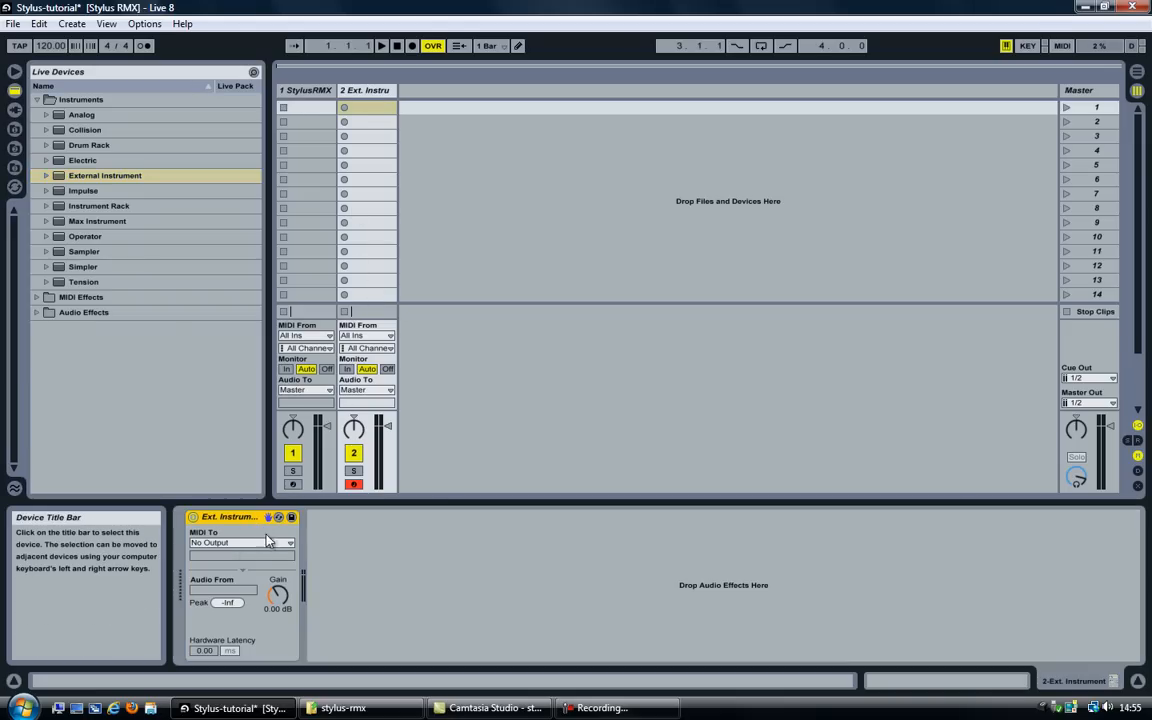
mouse_move(236, 552)
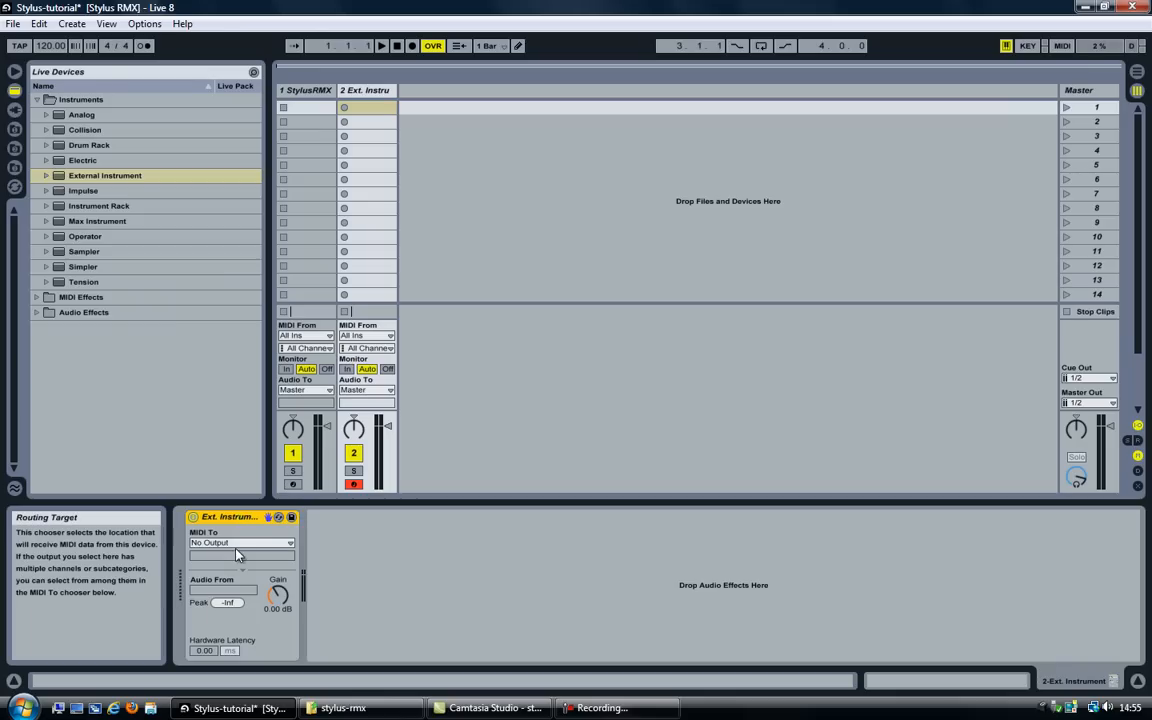
mouse_move(234, 544)
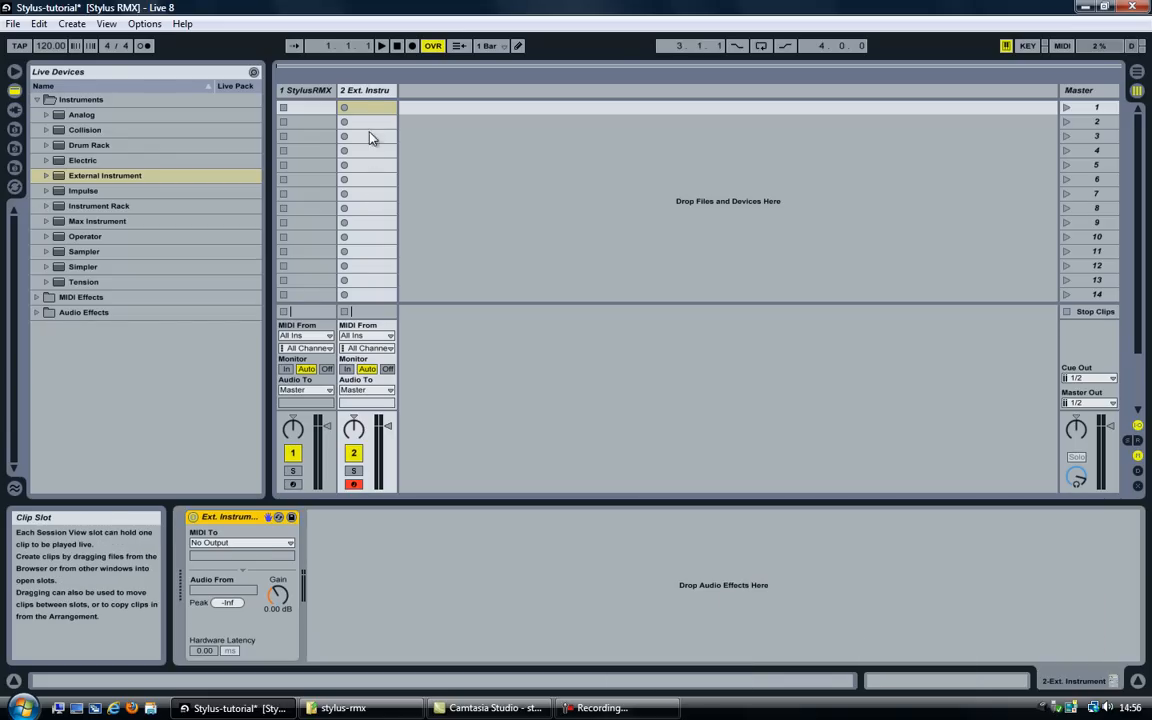
mouse_move(348, 252)
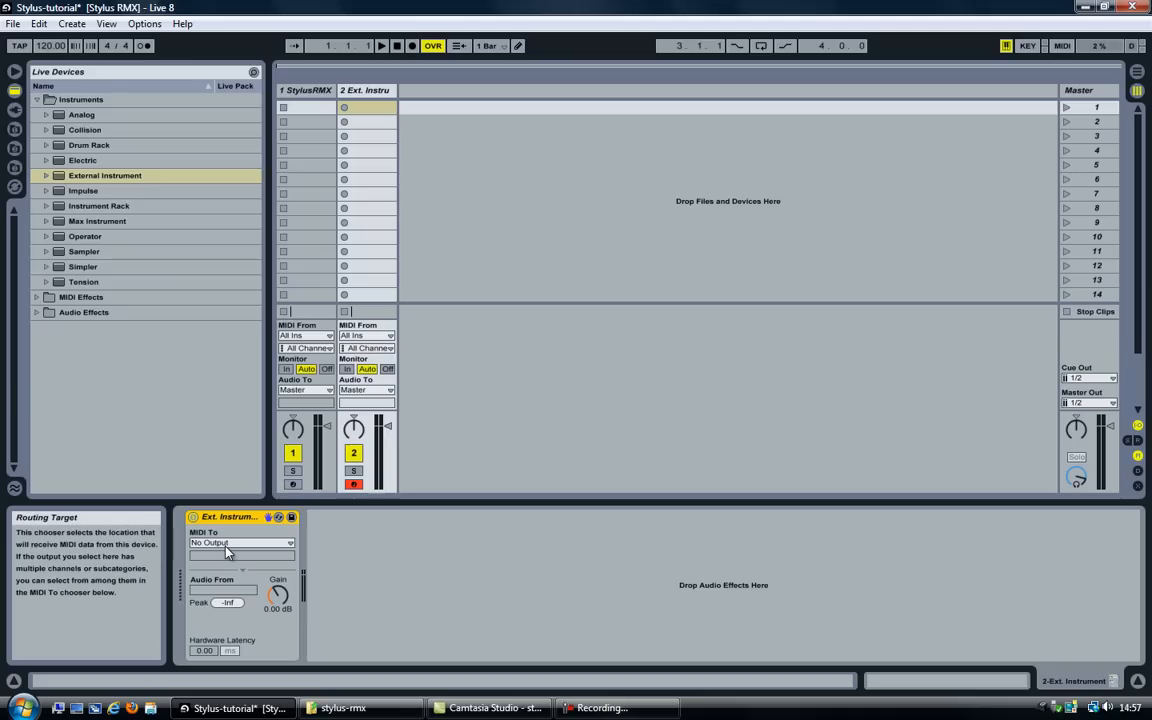
Route track 2's External Instrument MIDI to StylusRMX and close the plug-in window
left_click(240, 542)
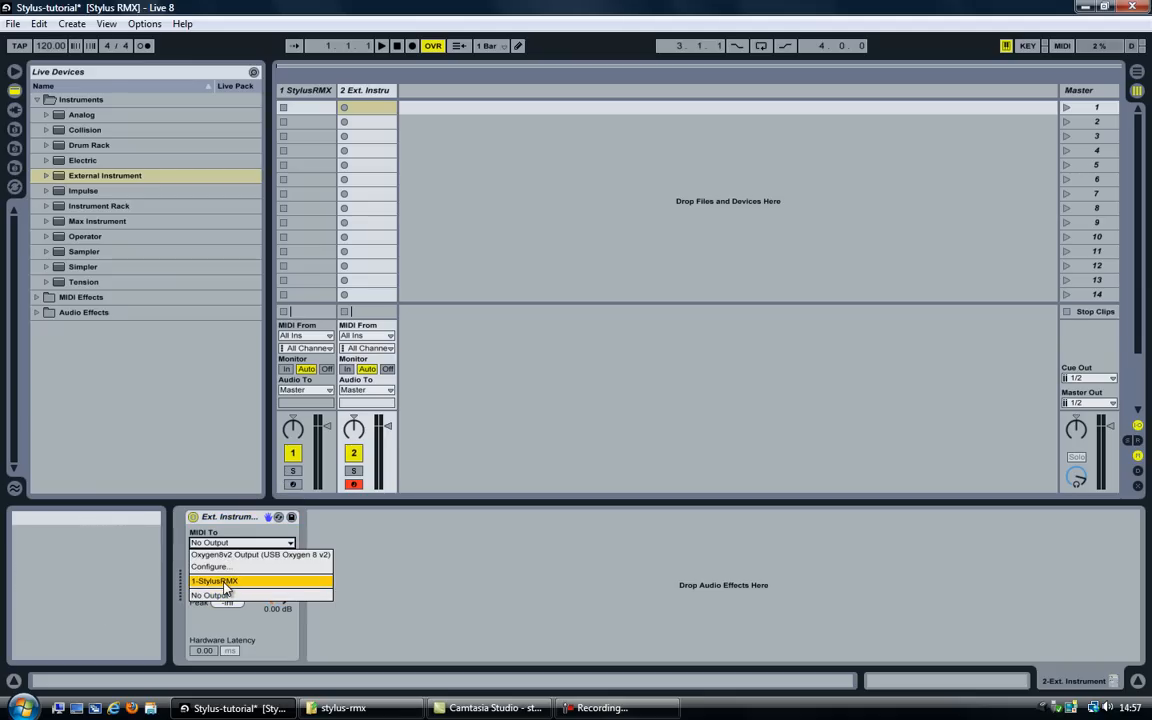
left_click(236, 580)
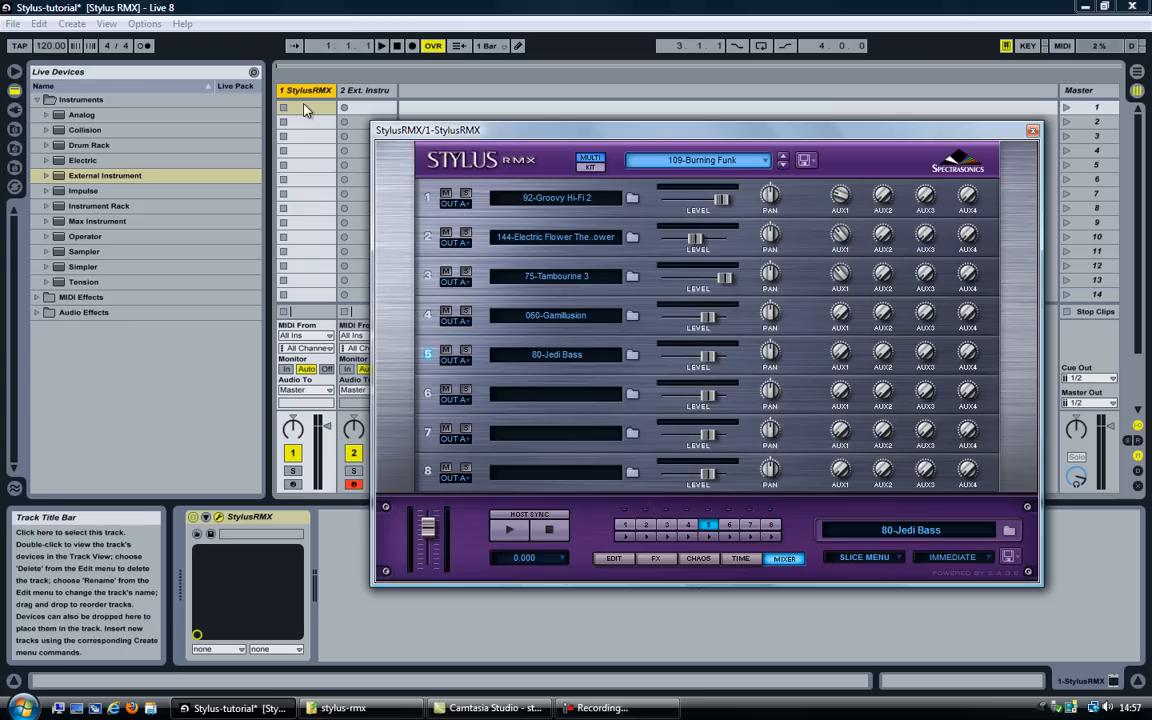
left_click(368, 90)
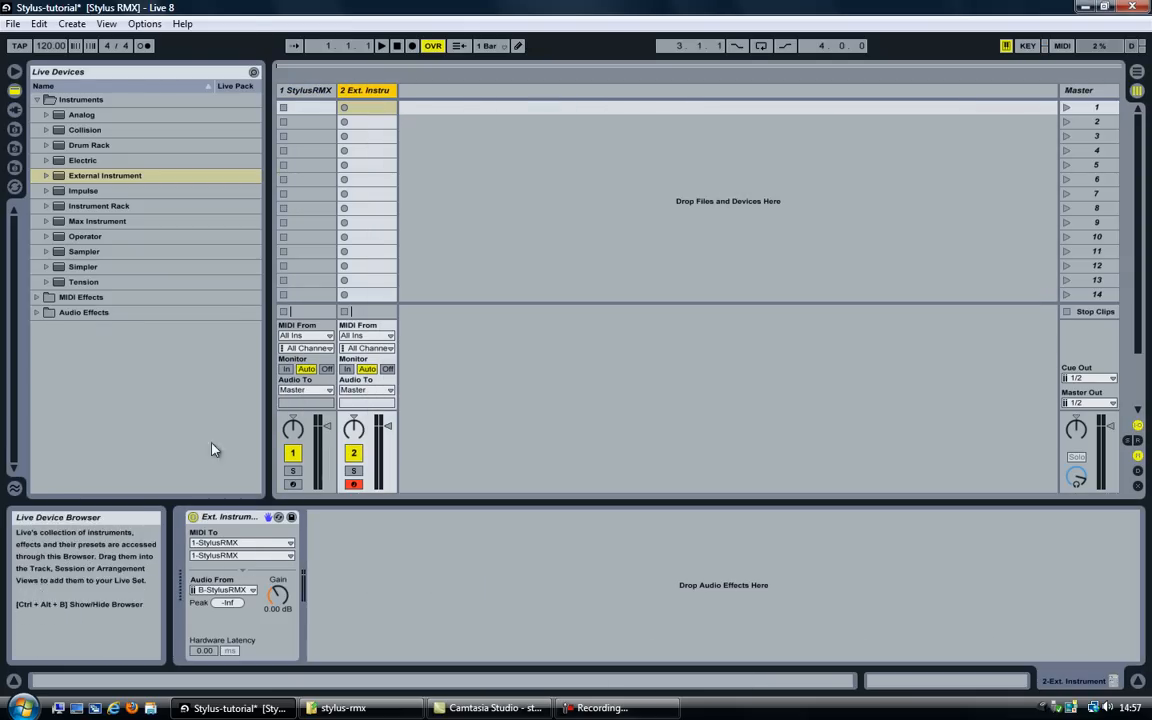
Set track 2's External Instrument sub-channel to 2-StylusRMX
left_click(240, 556)
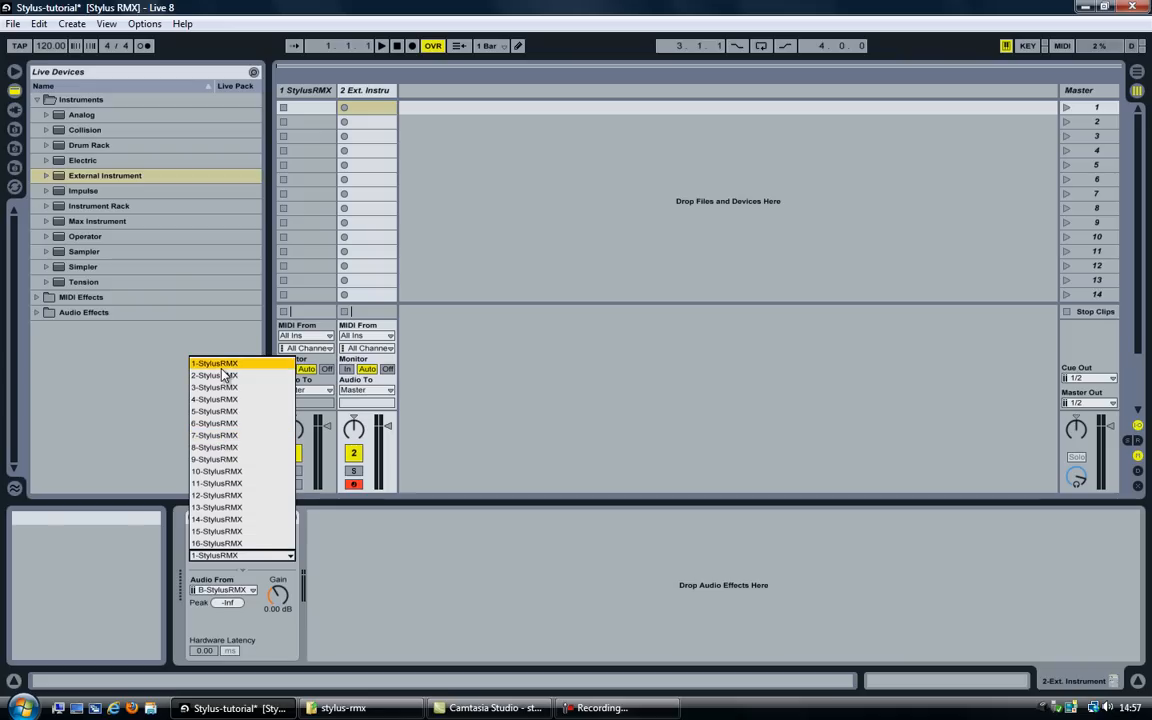
left_click(220, 362)
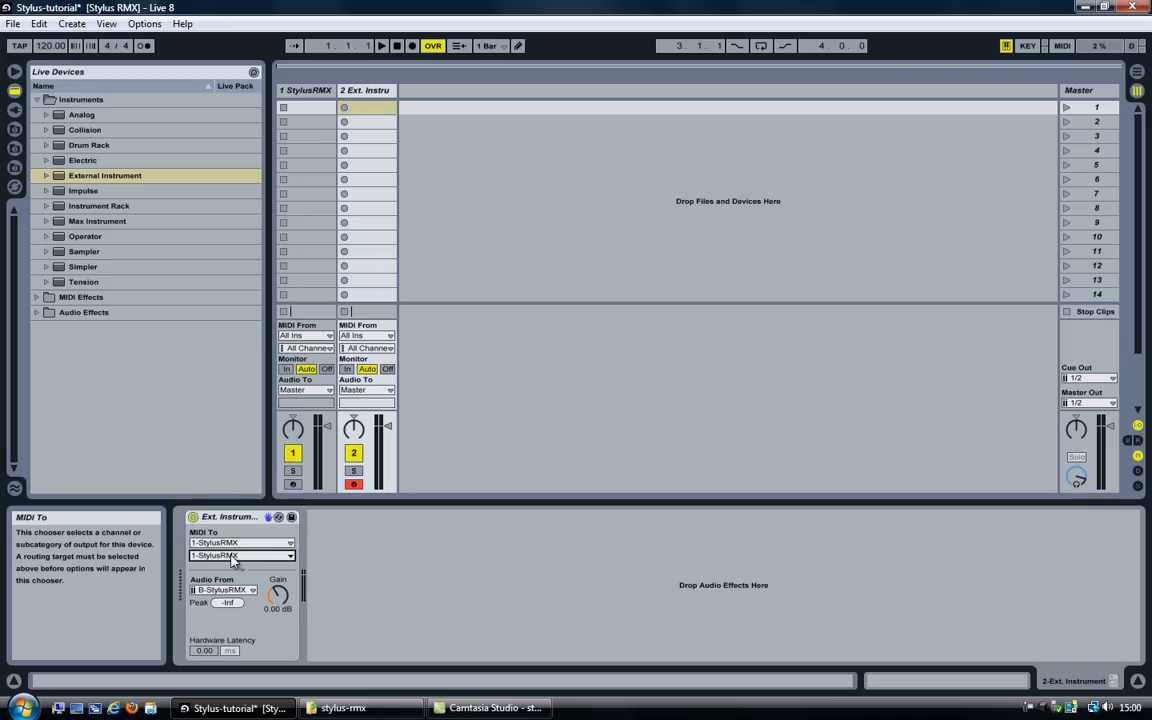
left_click(240, 556)
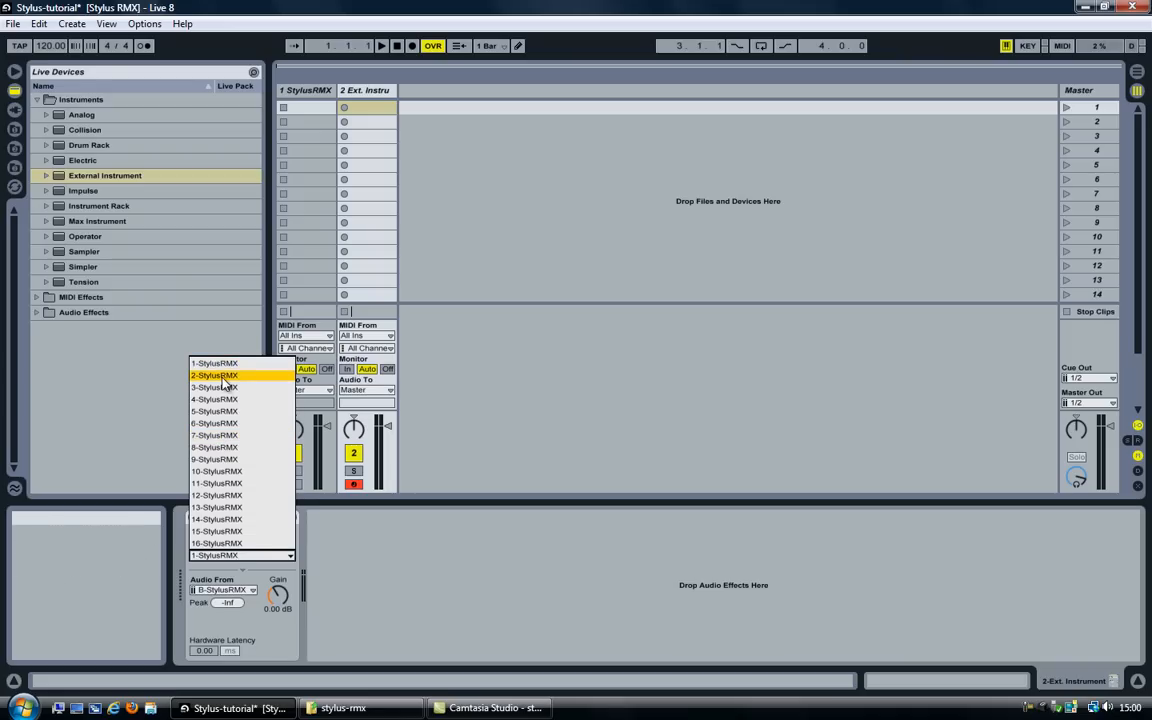
mouse_move(212, 382)
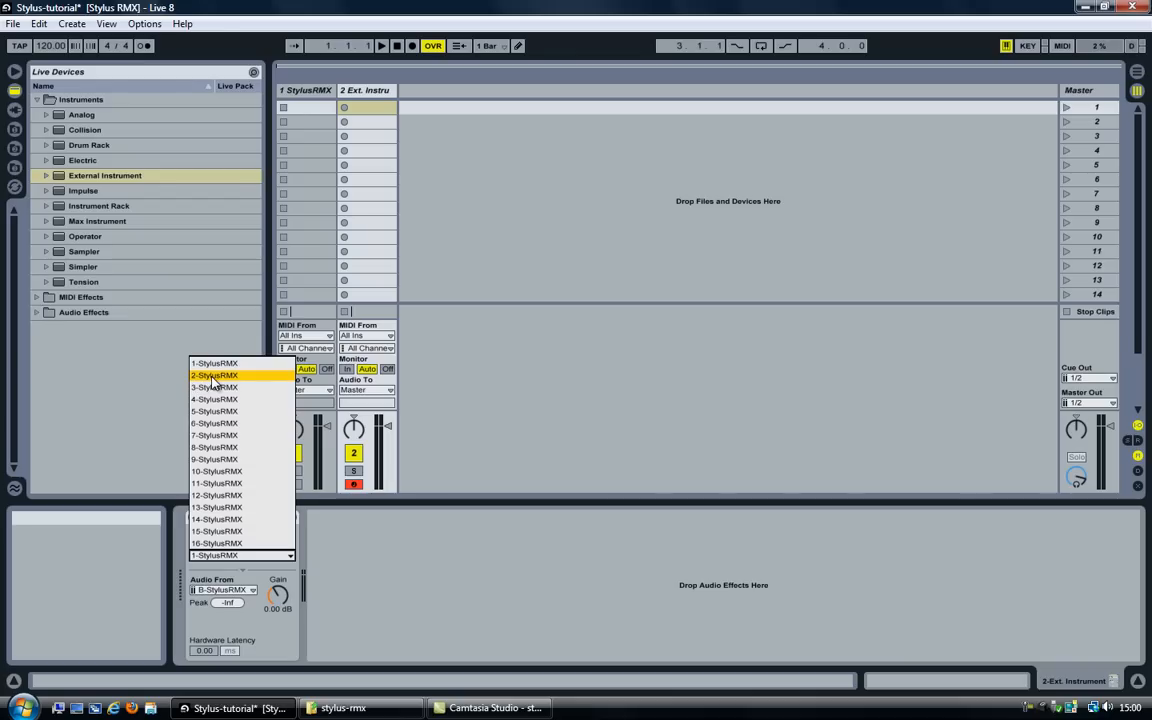
left_click(218, 376)
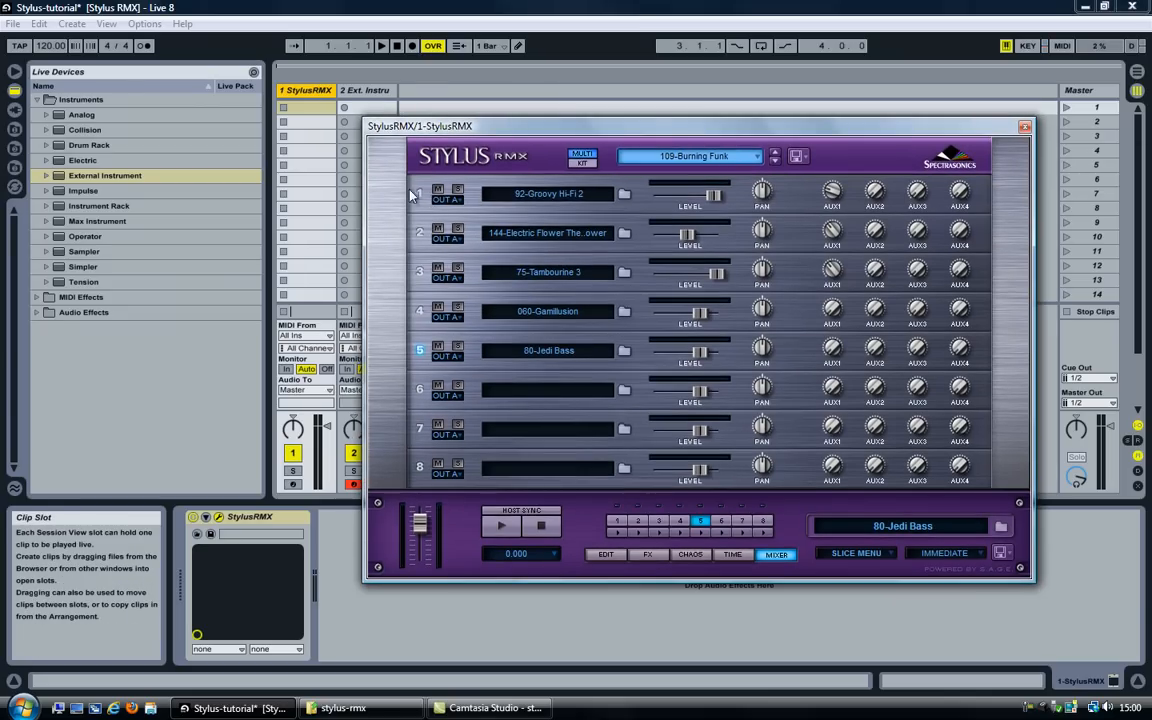
mouse_move(424, 198)
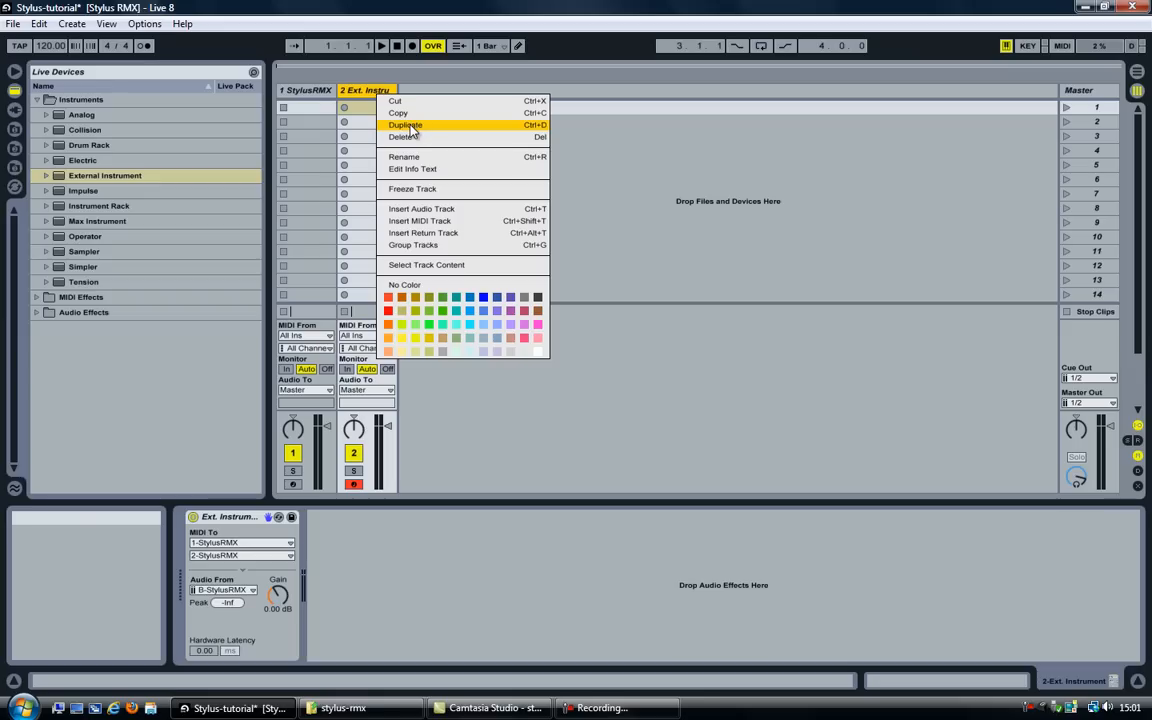
Duplicate the External Instrument track into tracks 3–5 and route track 5 to 5-StylusRMX
left_click(404, 124)
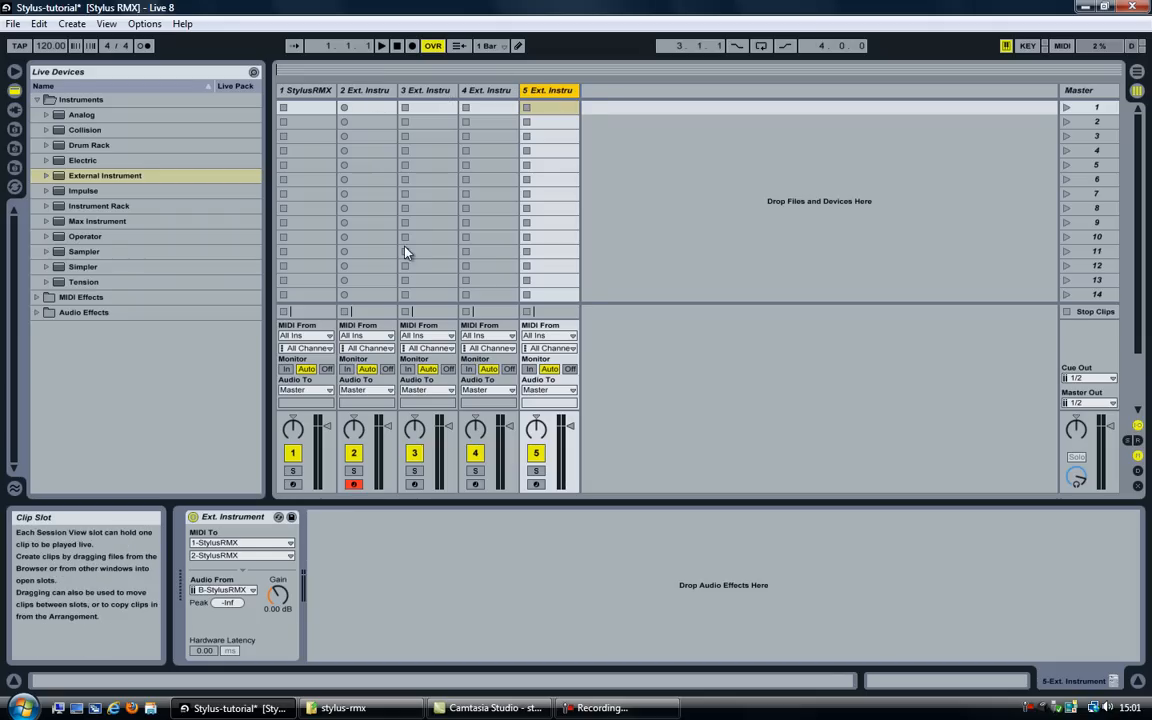
left_click(420, 90)
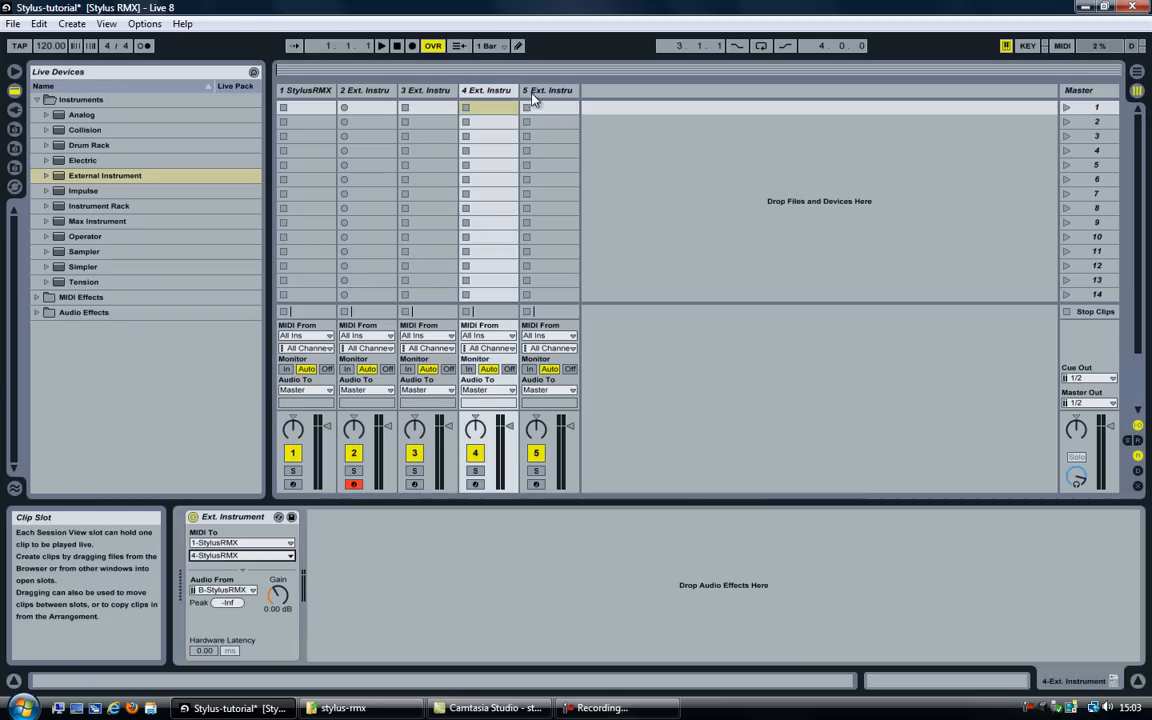
left_click(240, 556)
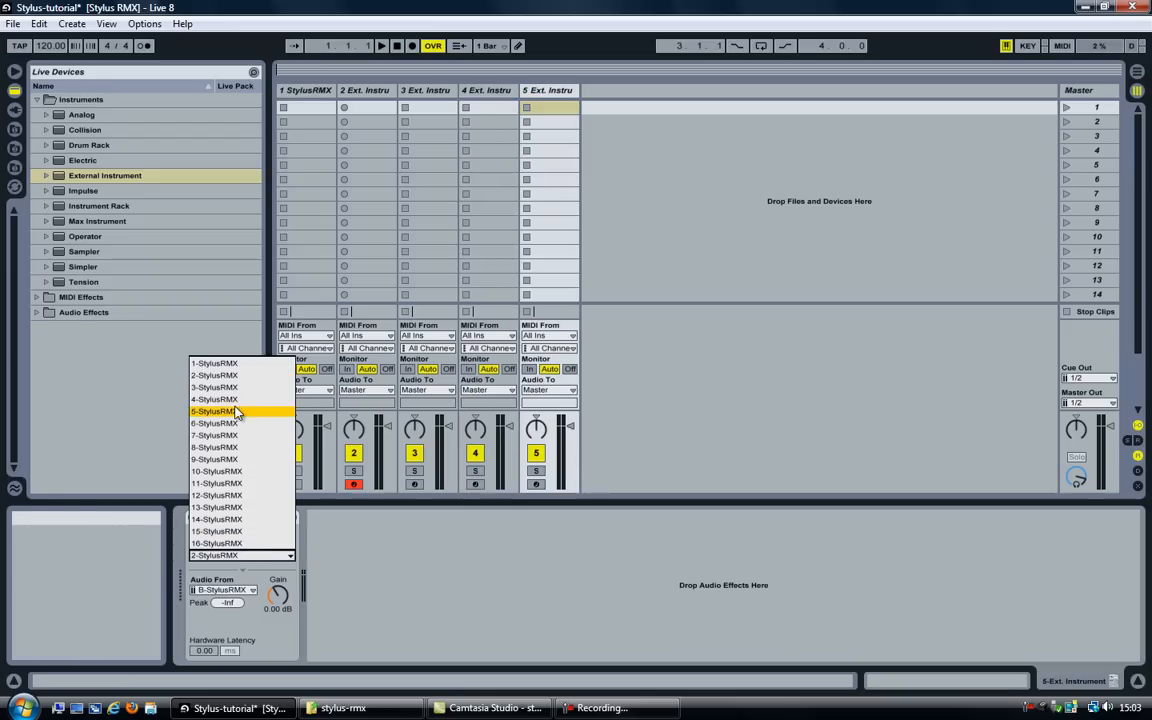
left_click(228, 412)
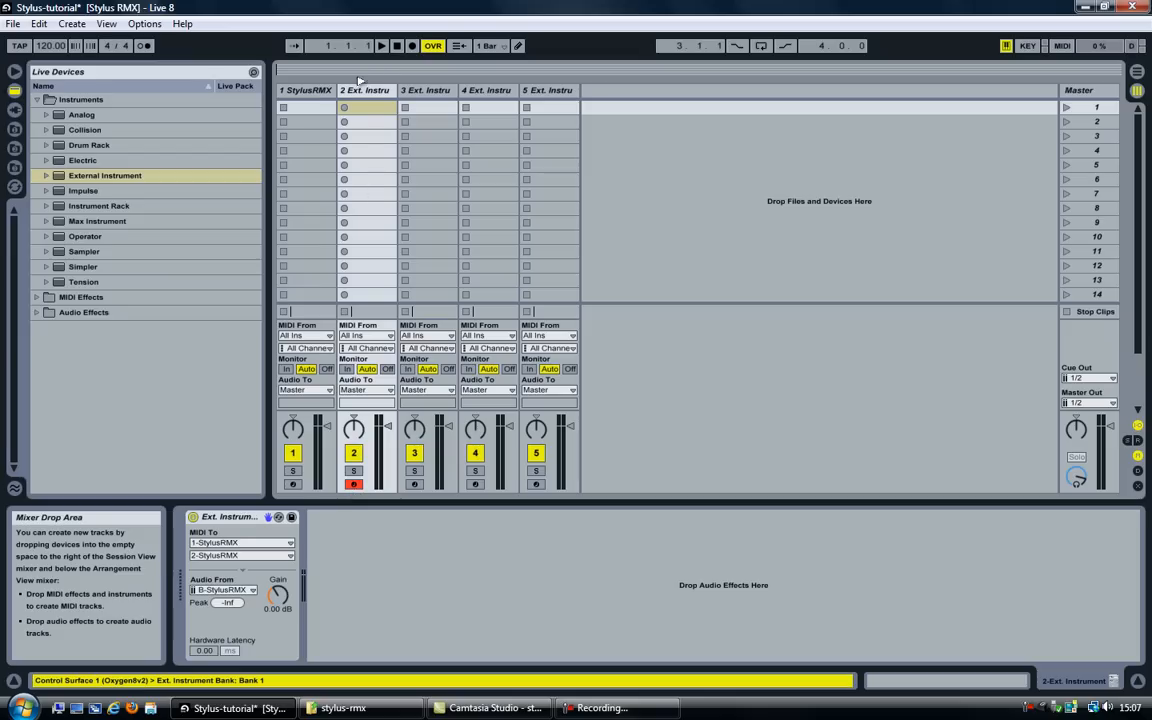
Load the 144-Electric Flower 'The Flower' element in the Stylus RMX browser
left_click(304, 90)
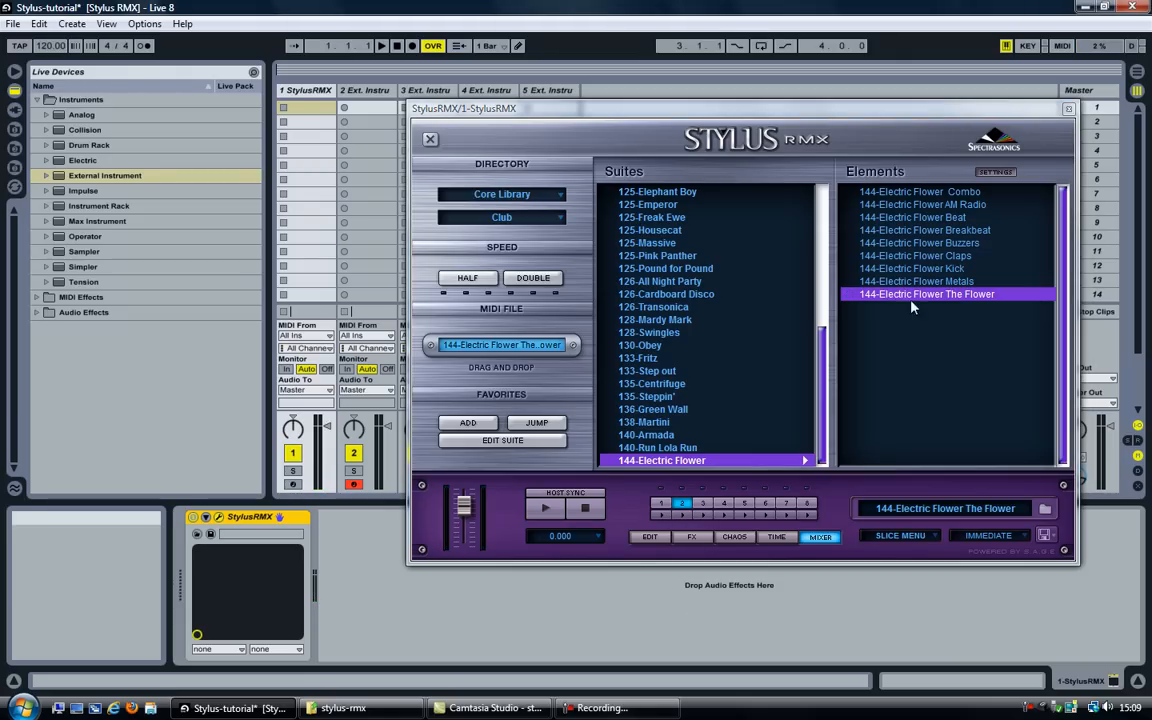
mouse_move(900, 300)
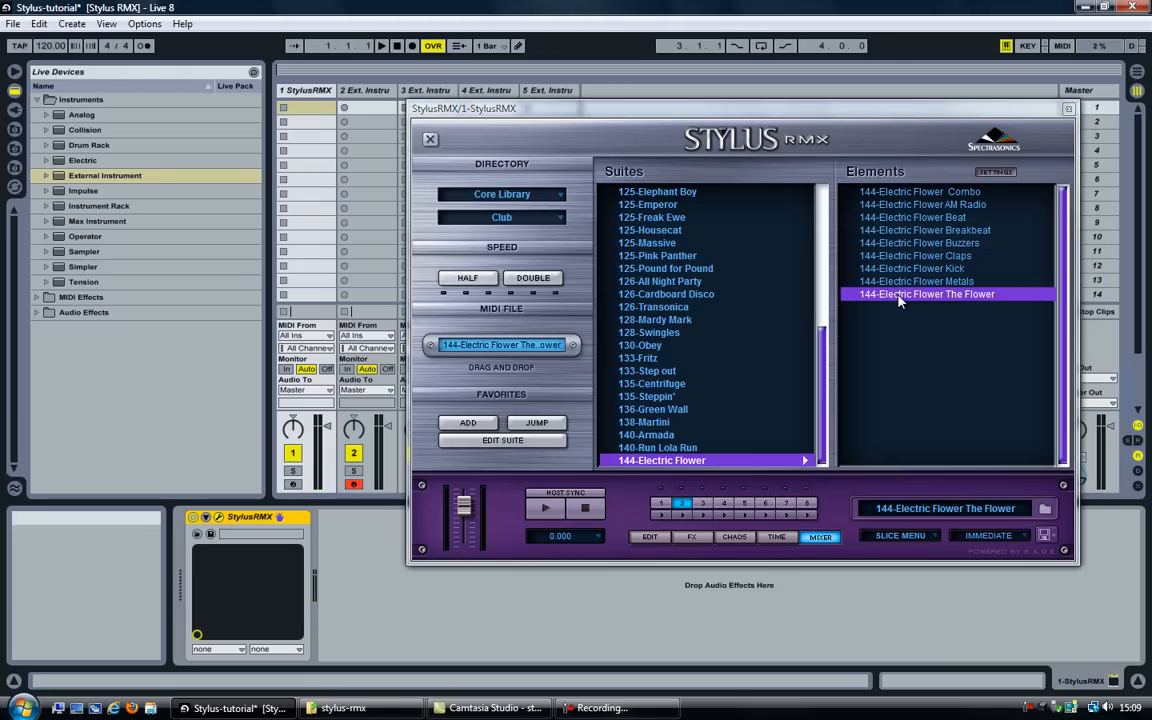
left_click(900, 536)
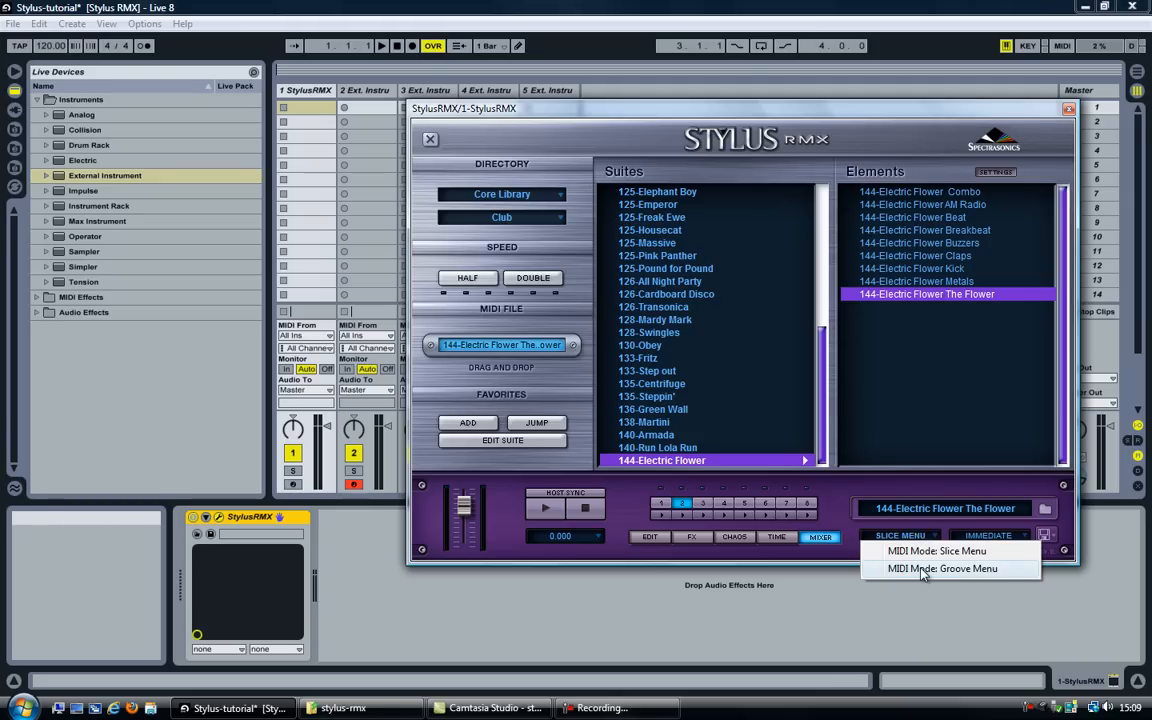
Set Stylus RMX's MIDI mode to Groove Menu with The Flower still loaded
left_click(944, 568)
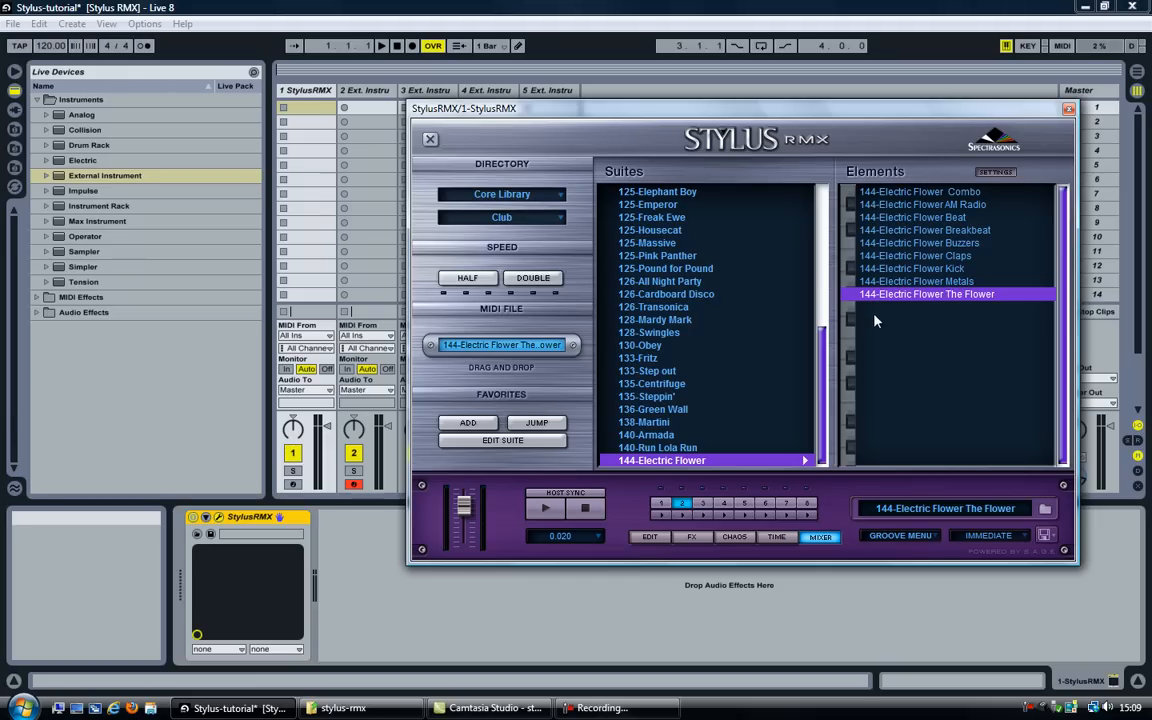
mouse_move(870, 300)
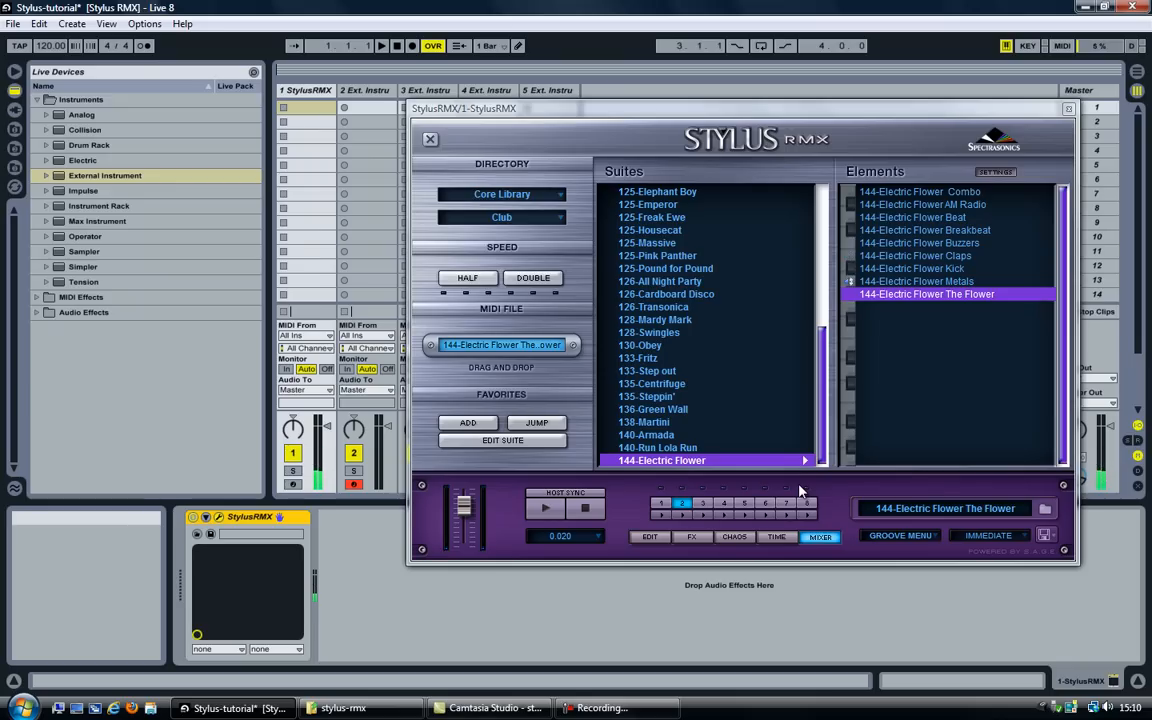
mouse_move(886, 536)
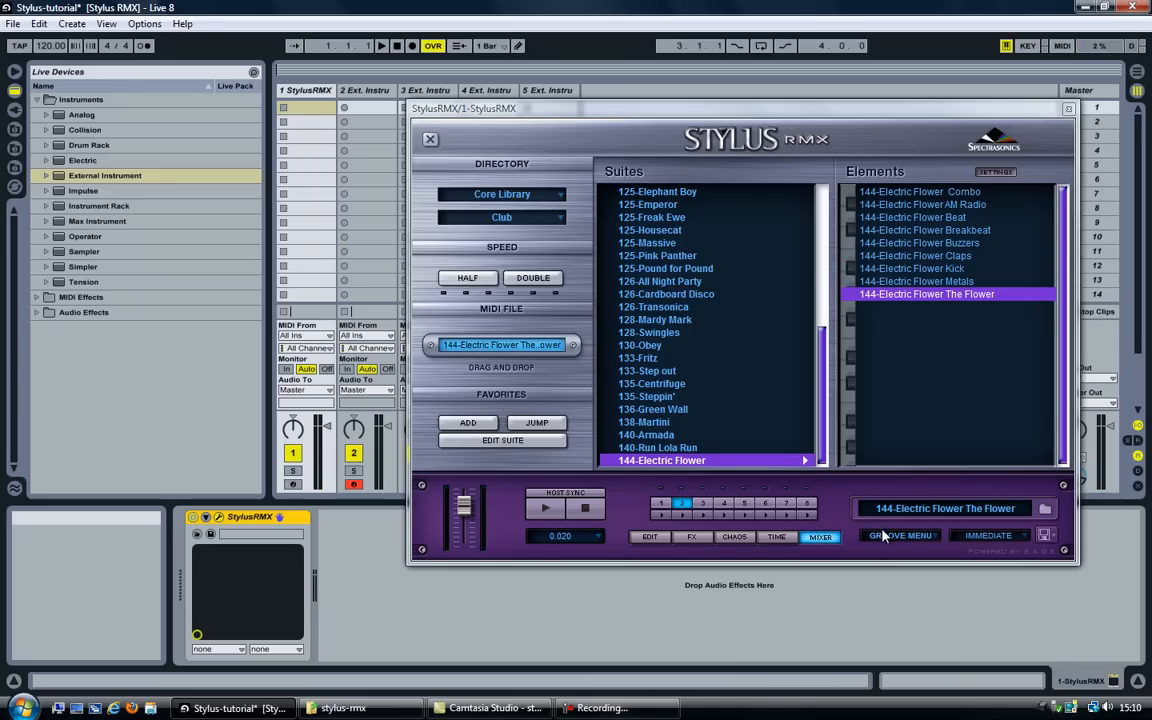
mouse_move(920, 548)
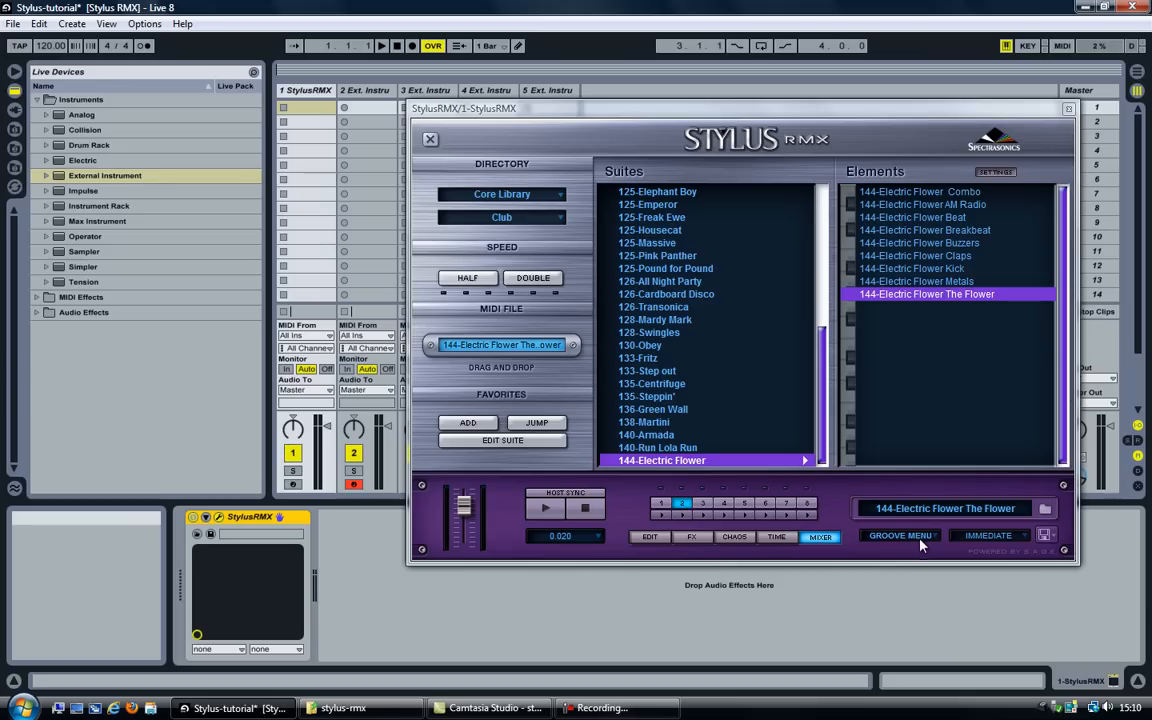
left_click(900, 536)
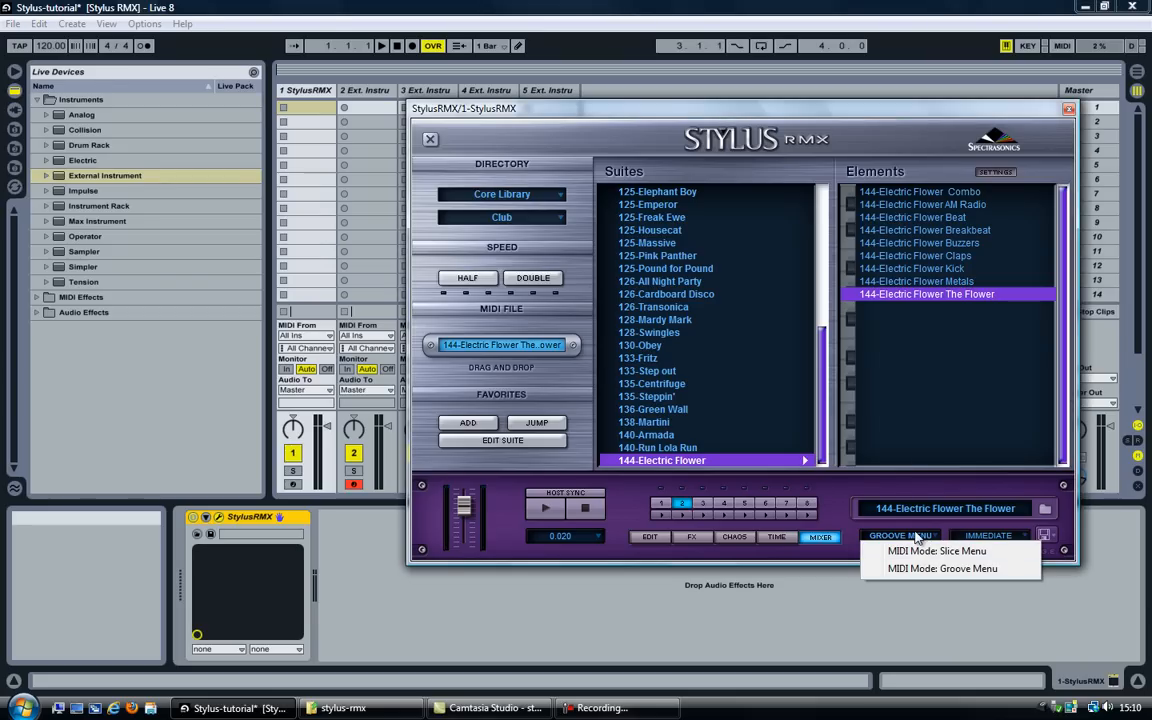
left_click(896, 536)
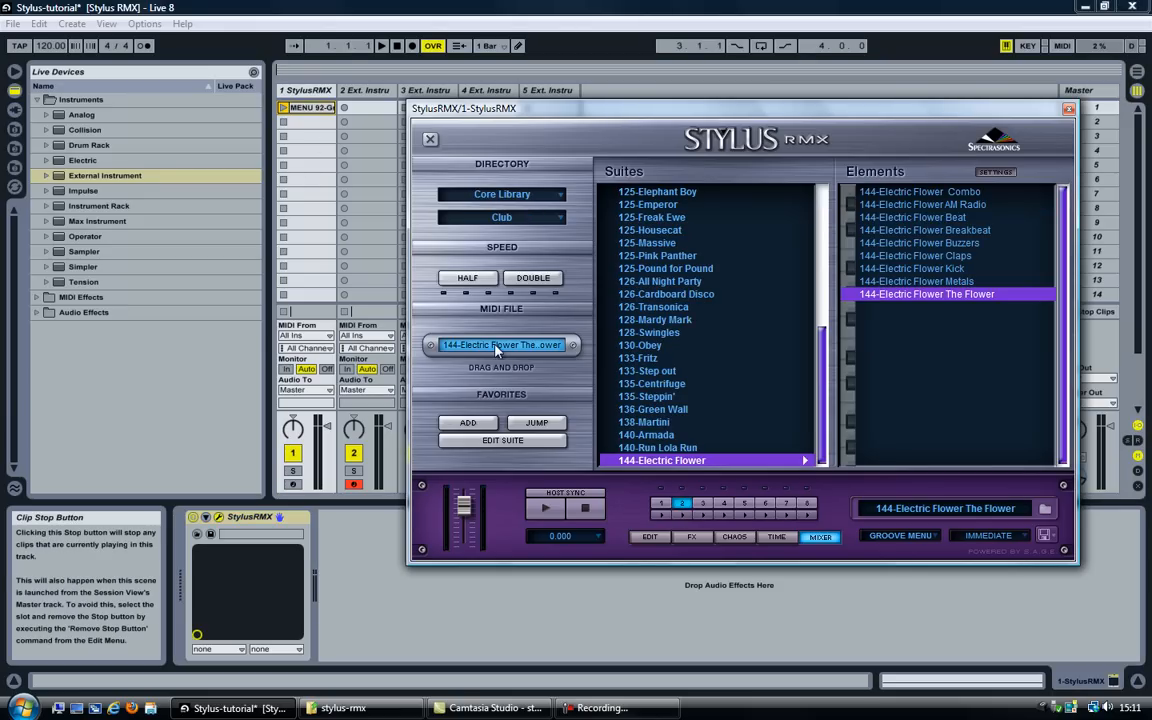
Close Stylus RMX so the Session View shows a groove MIDI clip in each track's first slot
left_click(428, 138)
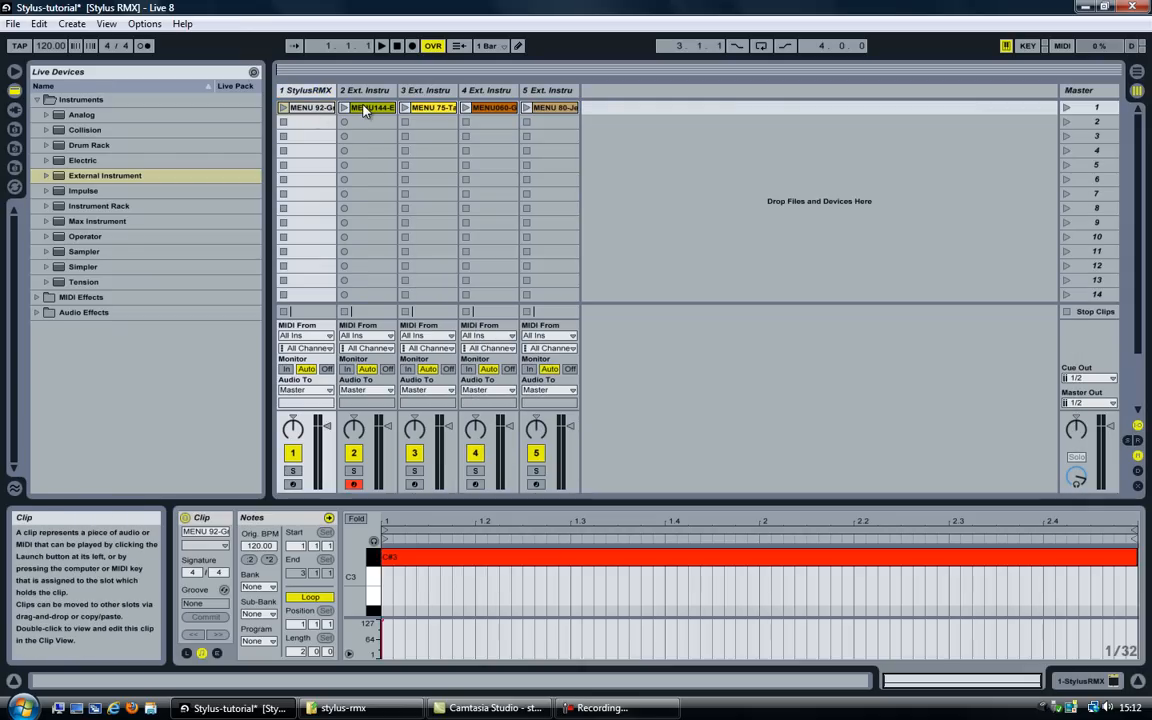
left_click(436, 108)
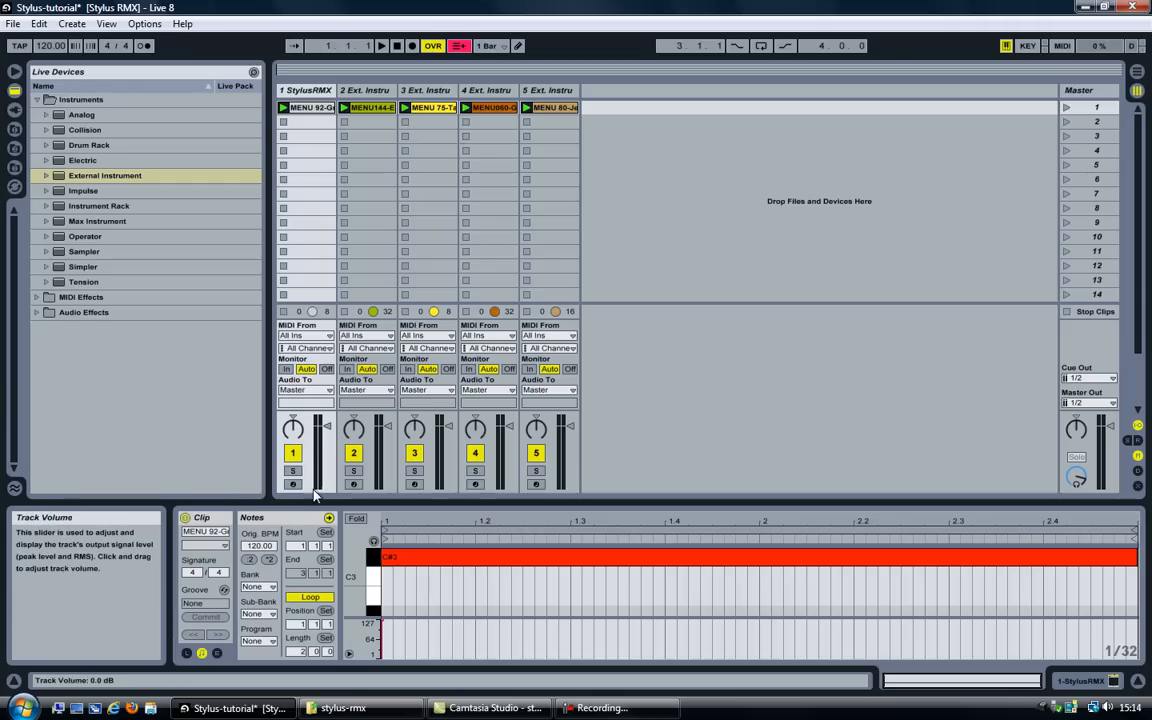
mouse_move(336, 456)
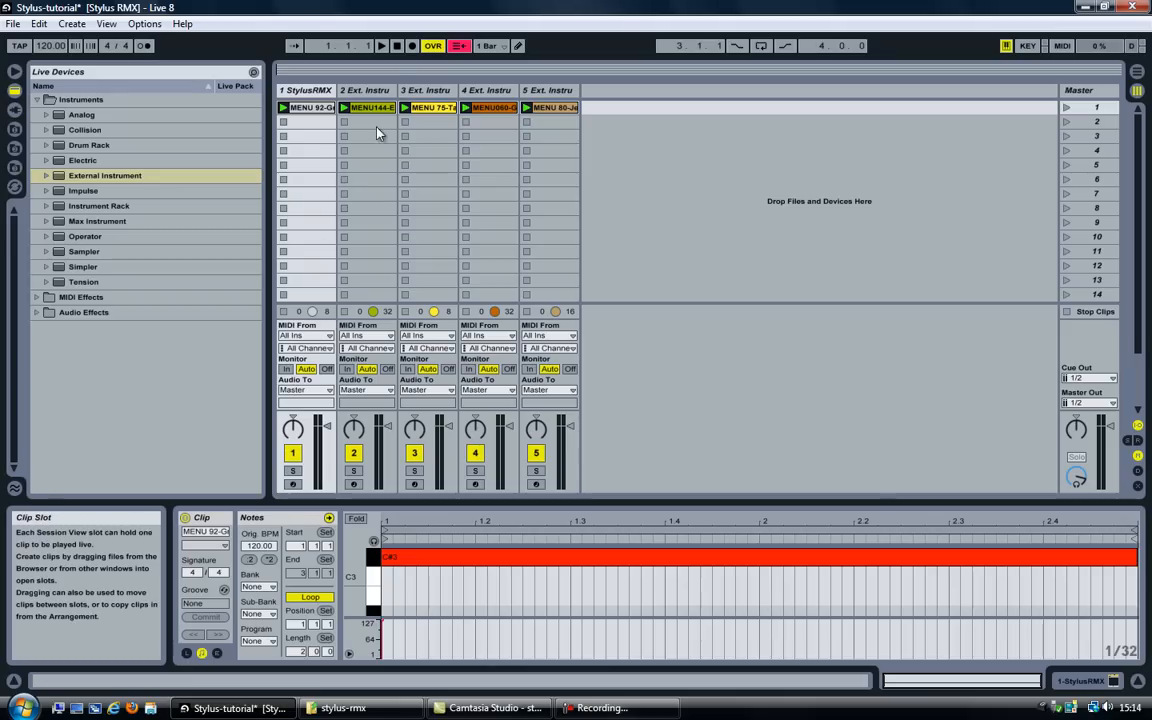
Check track 2's External Instrument Audio From sources, then return to track 1's Stylus RMX device
left_click(364, 90)
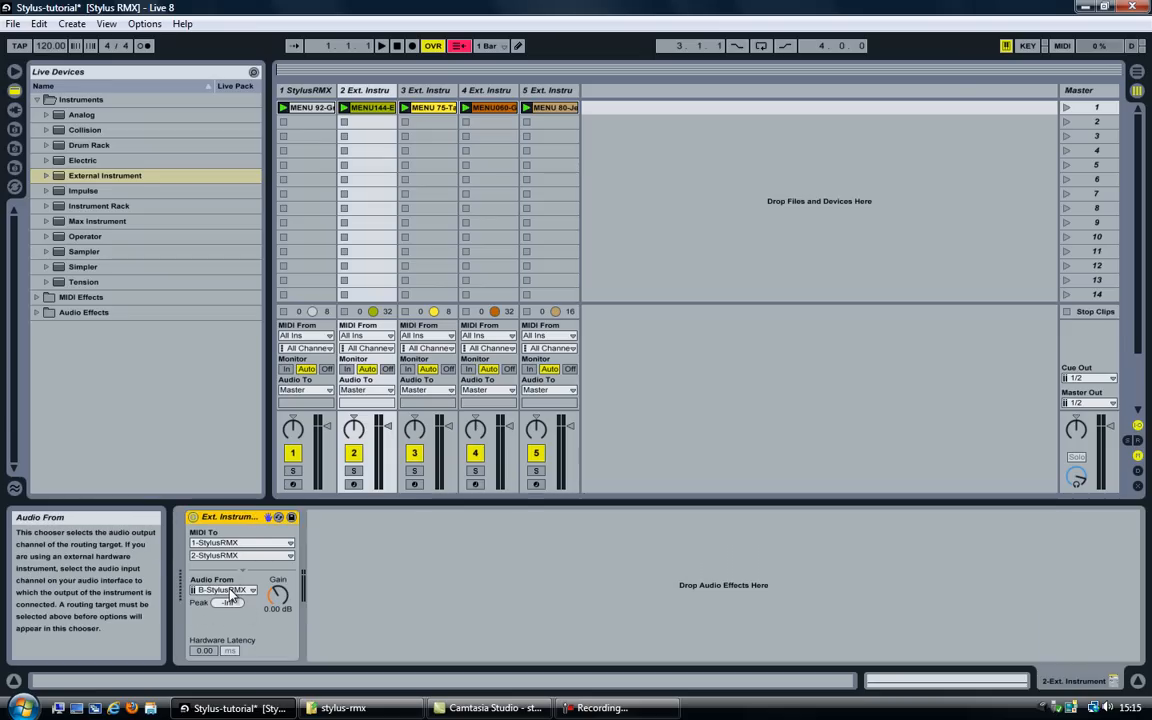
left_click(224, 592)
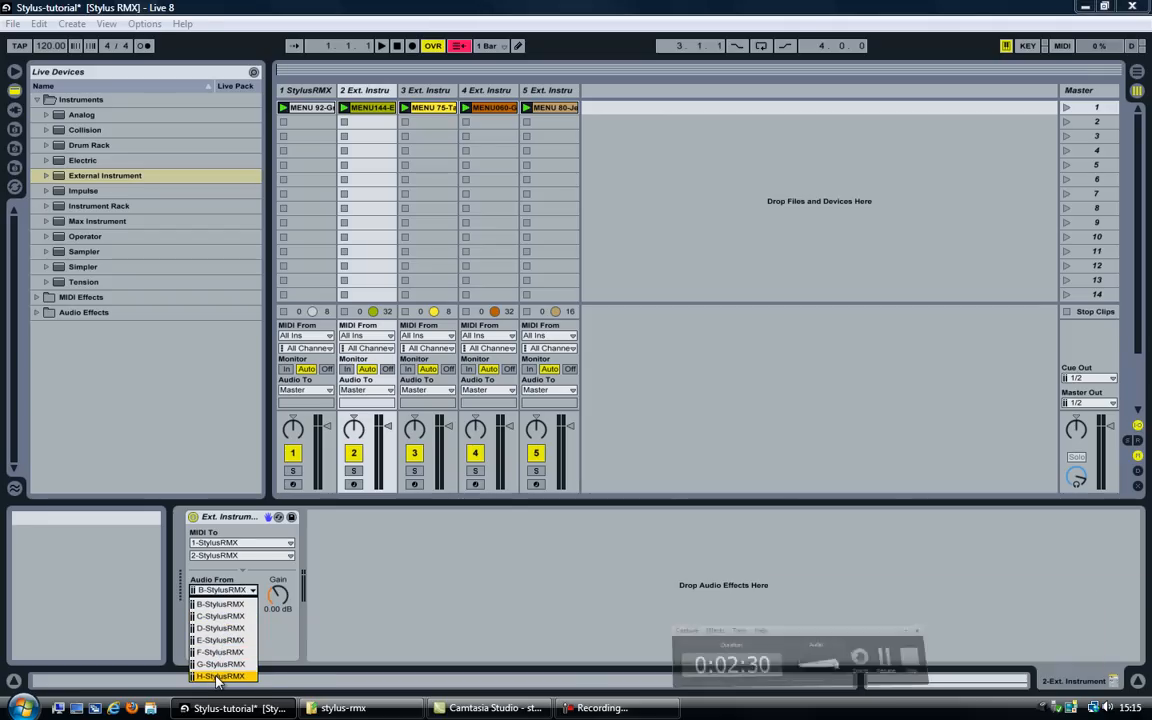
left_click(304, 90)
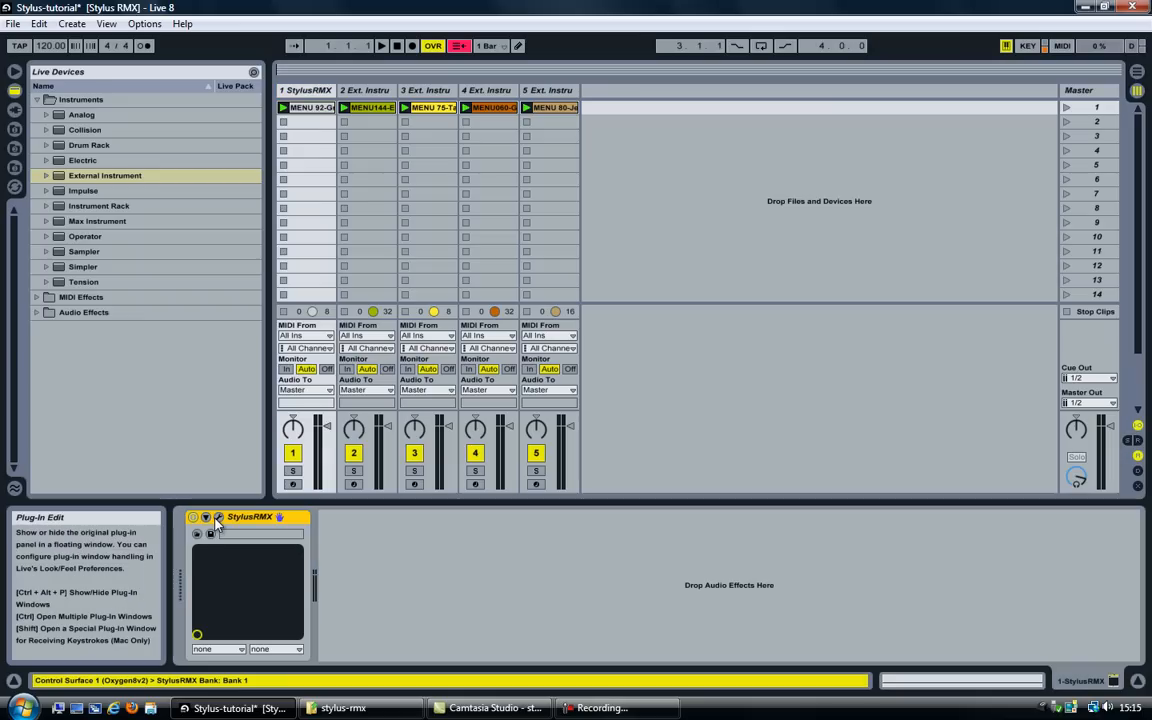
On the Stylus RMX mixer page, assign part 1 its own separate output
left_click(208, 520)
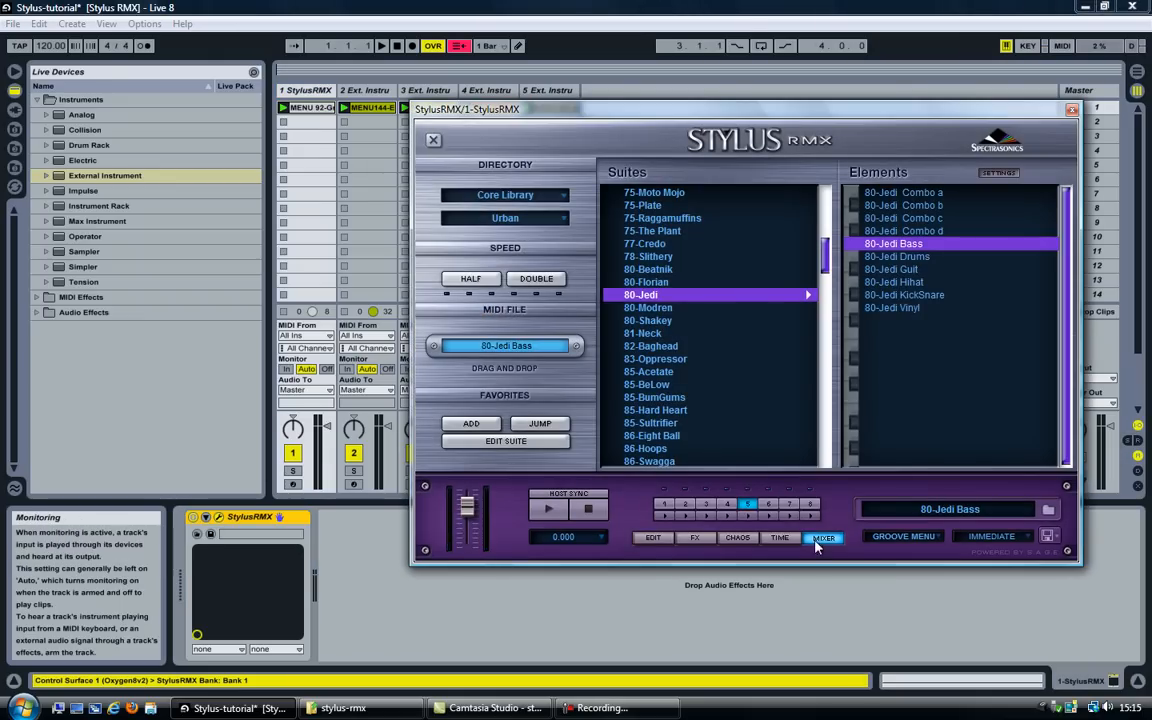
left_click(820, 536)
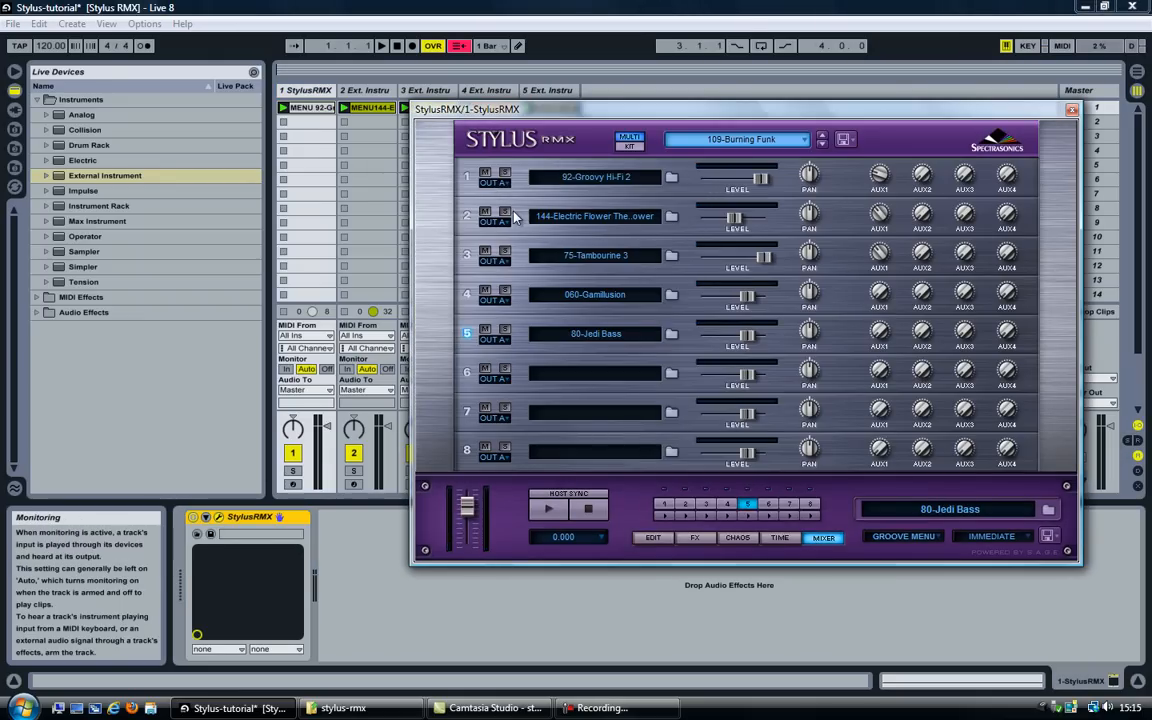
left_click(492, 182)
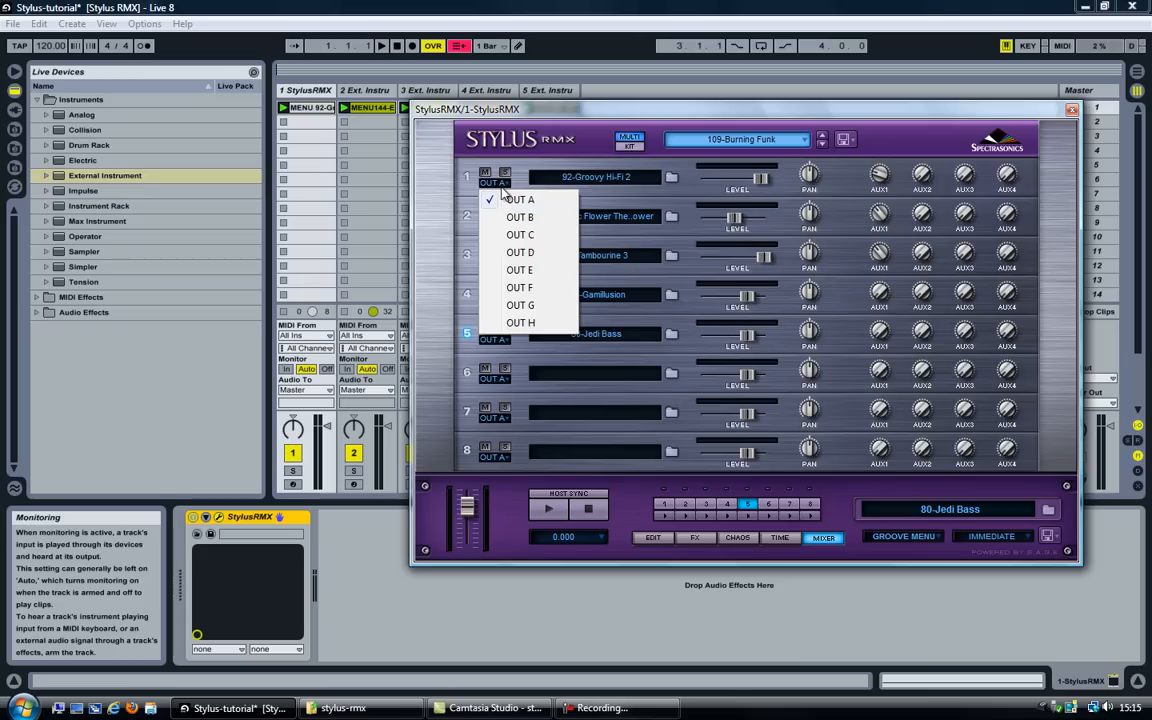
left_click(520, 200)
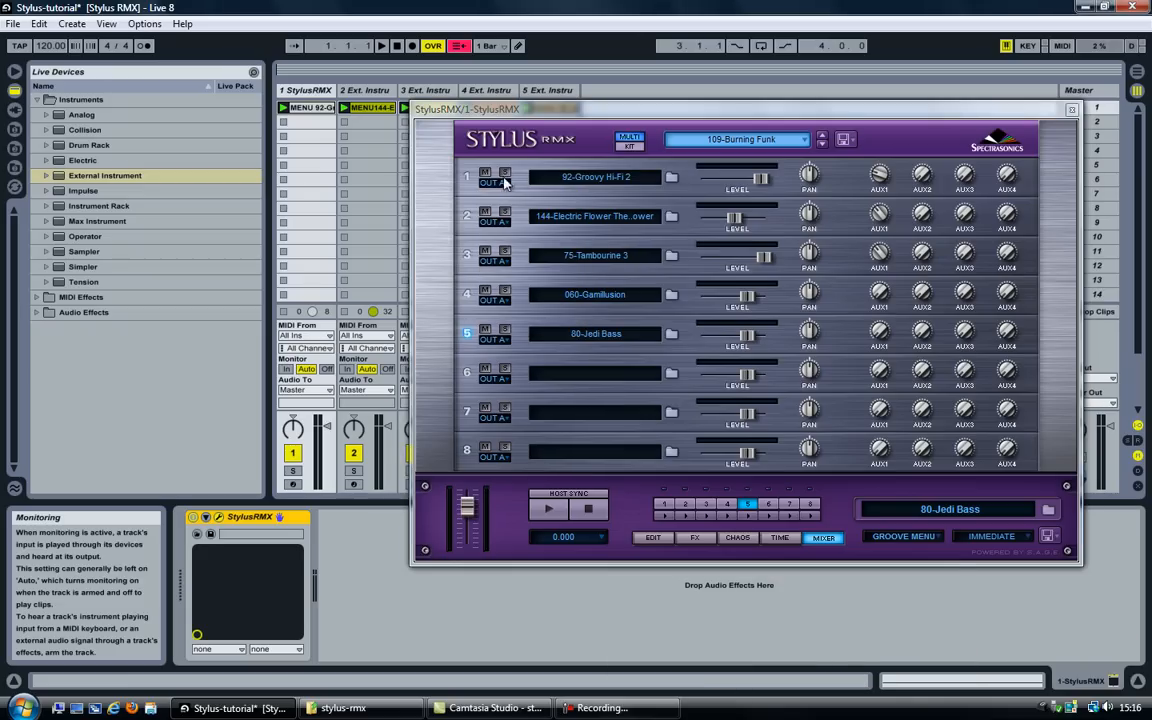
Assign the next Stylus RMX parts their own separate outputs as well
left_click(464, 216)
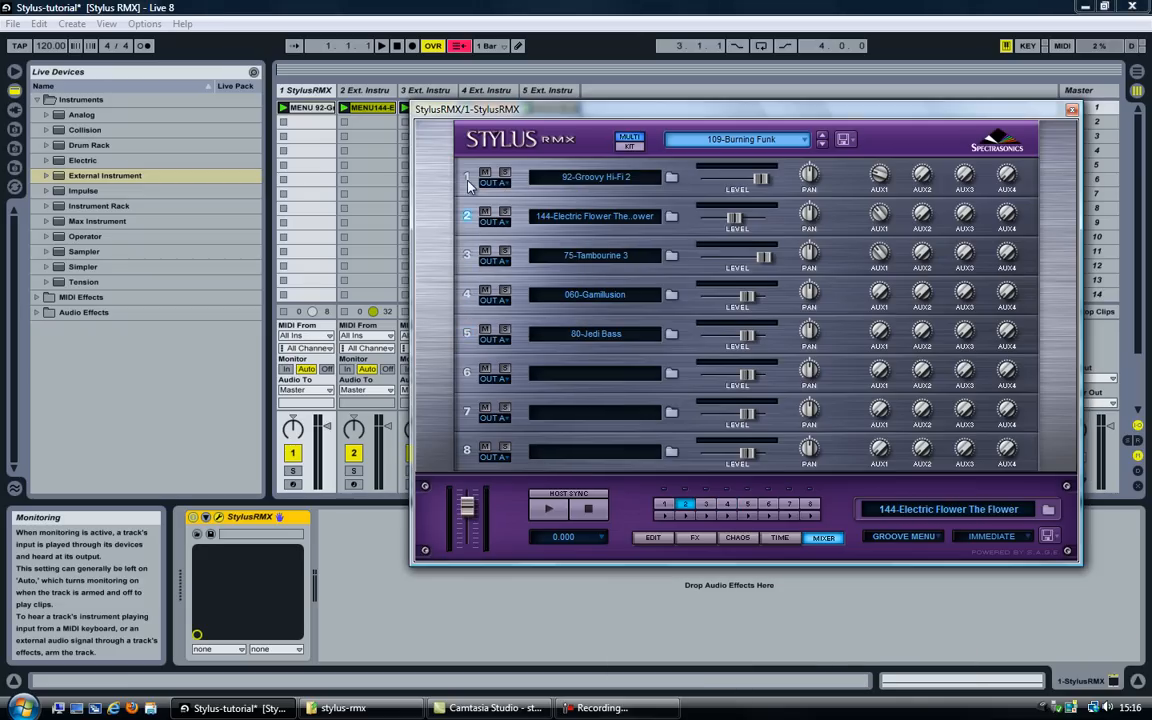
left_click(494, 182)
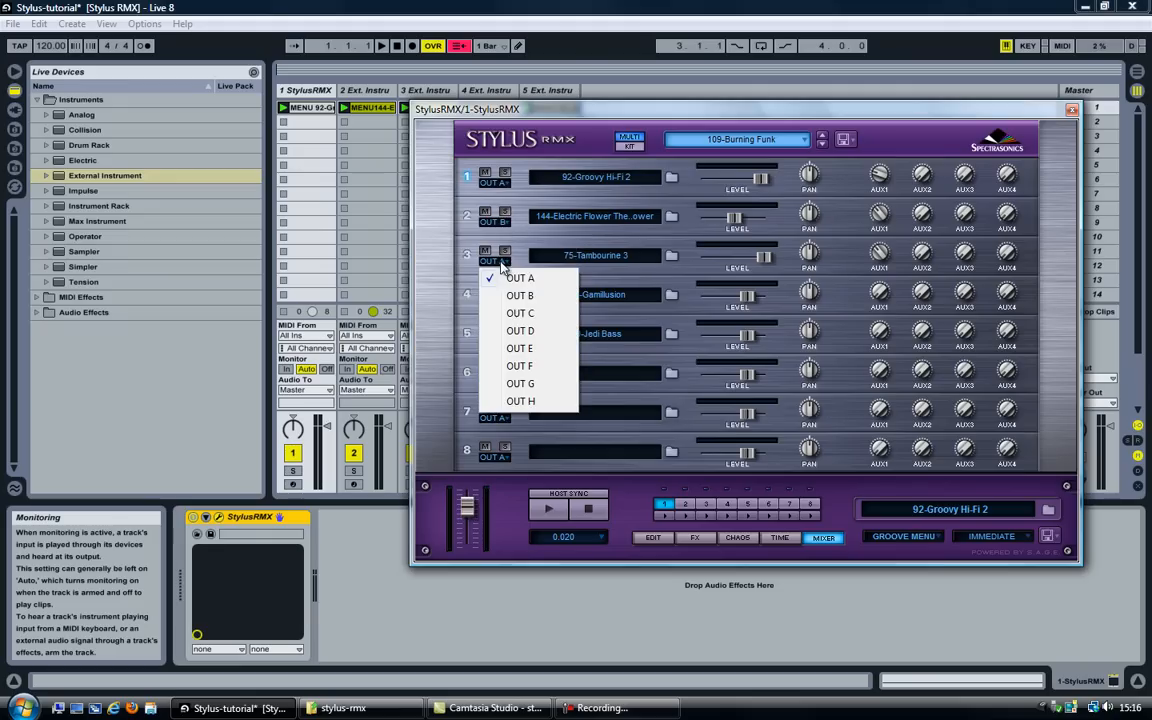
left_click(516, 276)
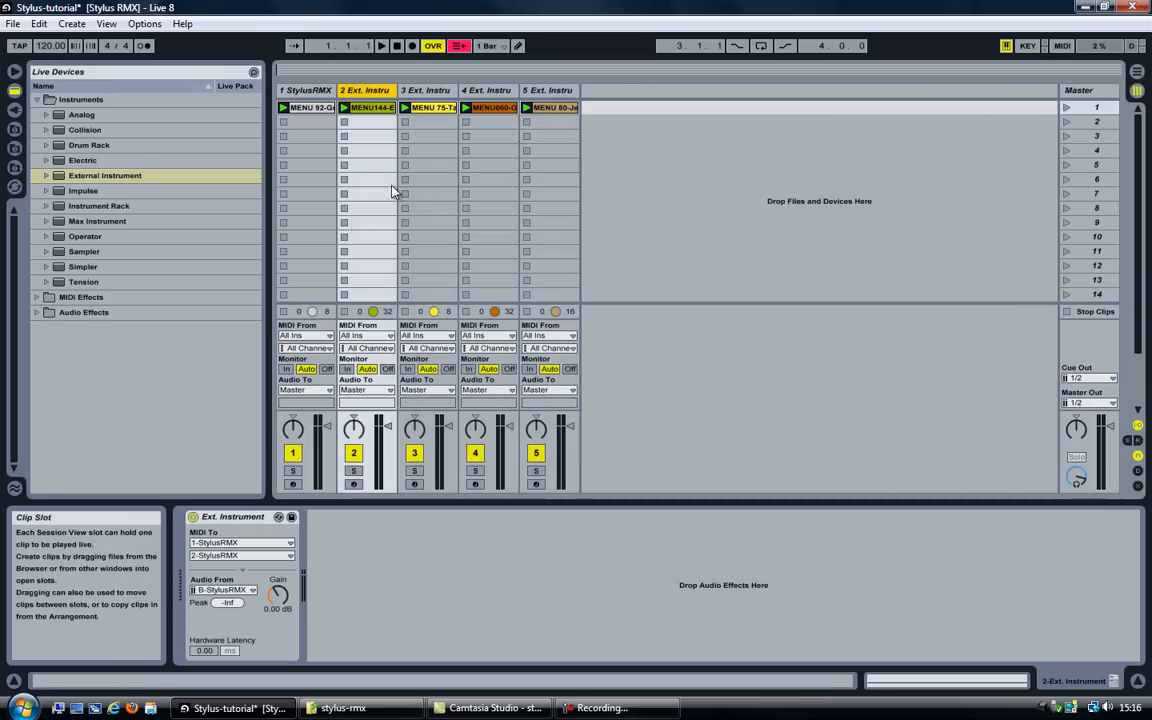
Set the External Instruments on tracks 3, 4 and 5 to take audio from their matching StylusRMX outputs
left_click(430, 90)
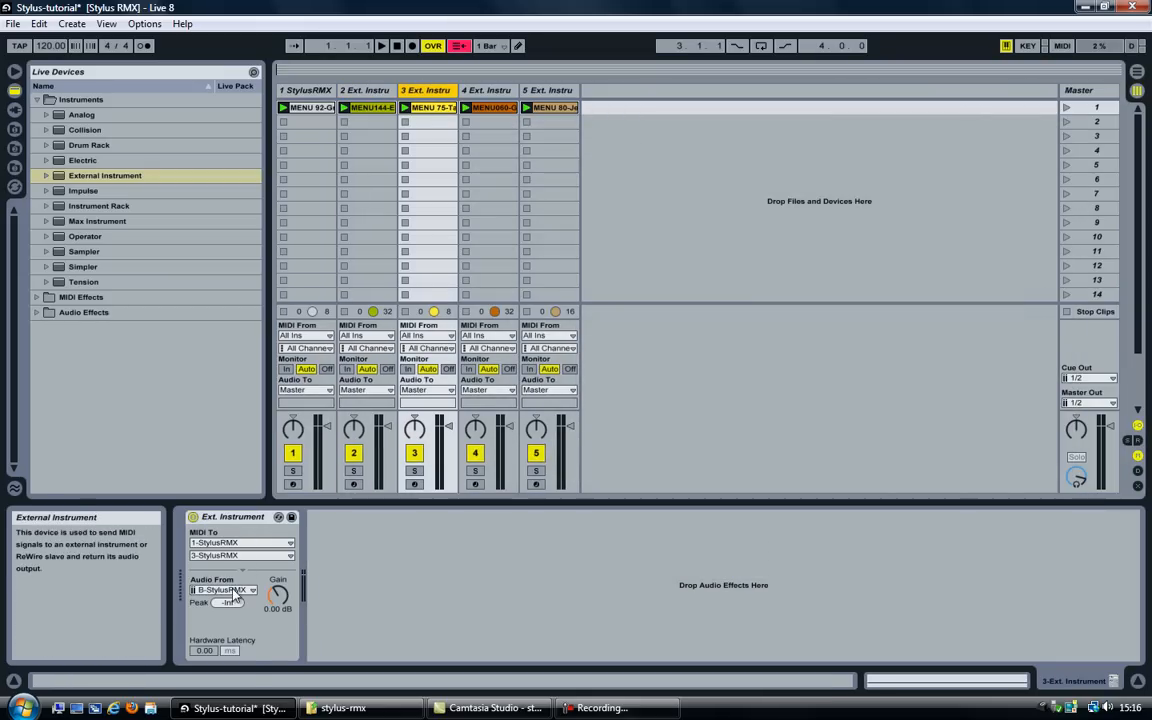
left_click(250, 590)
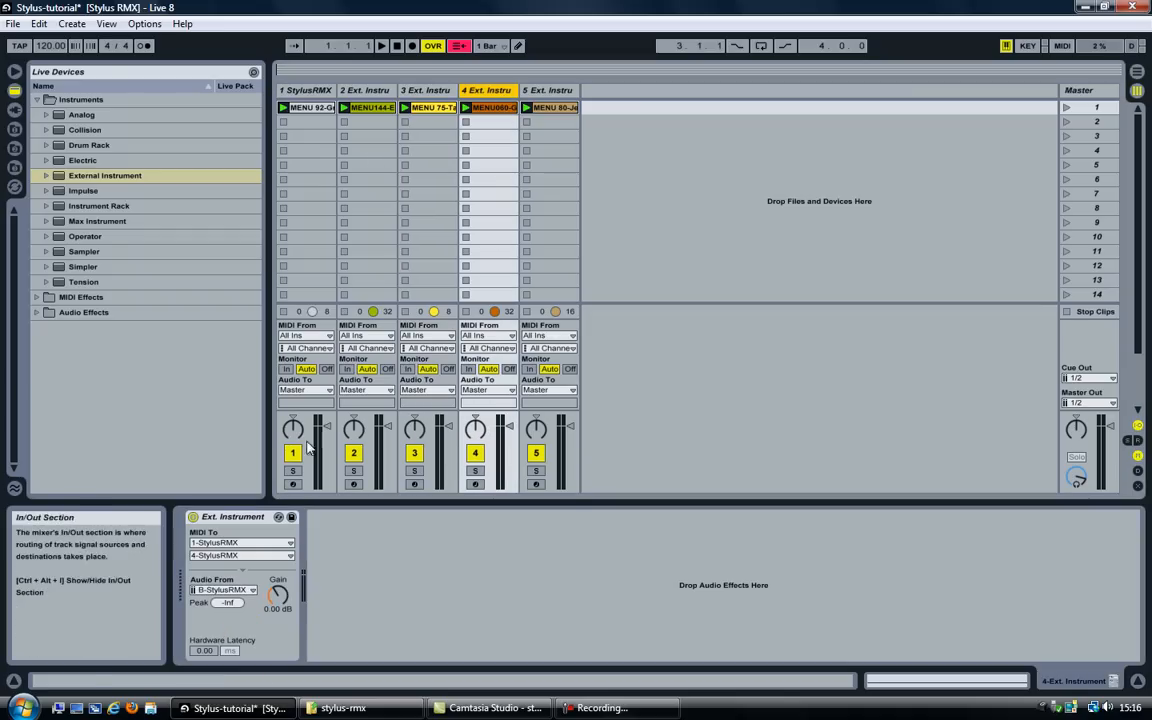
left_click(222, 592)
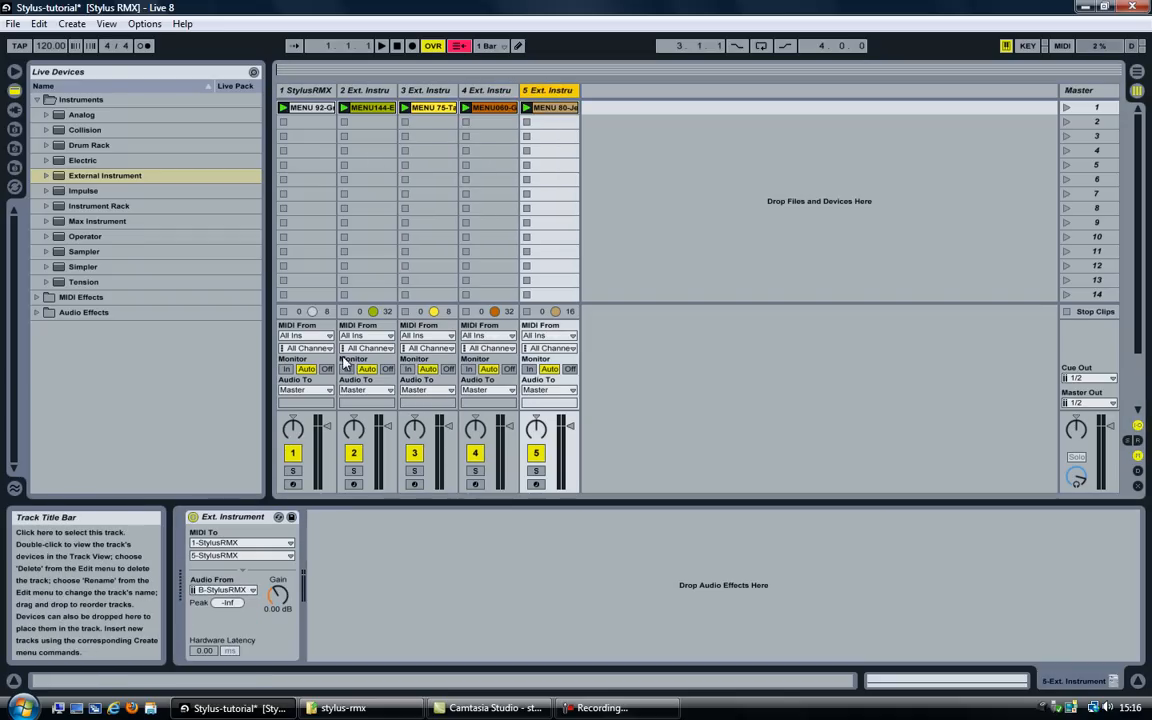
left_click(222, 592)
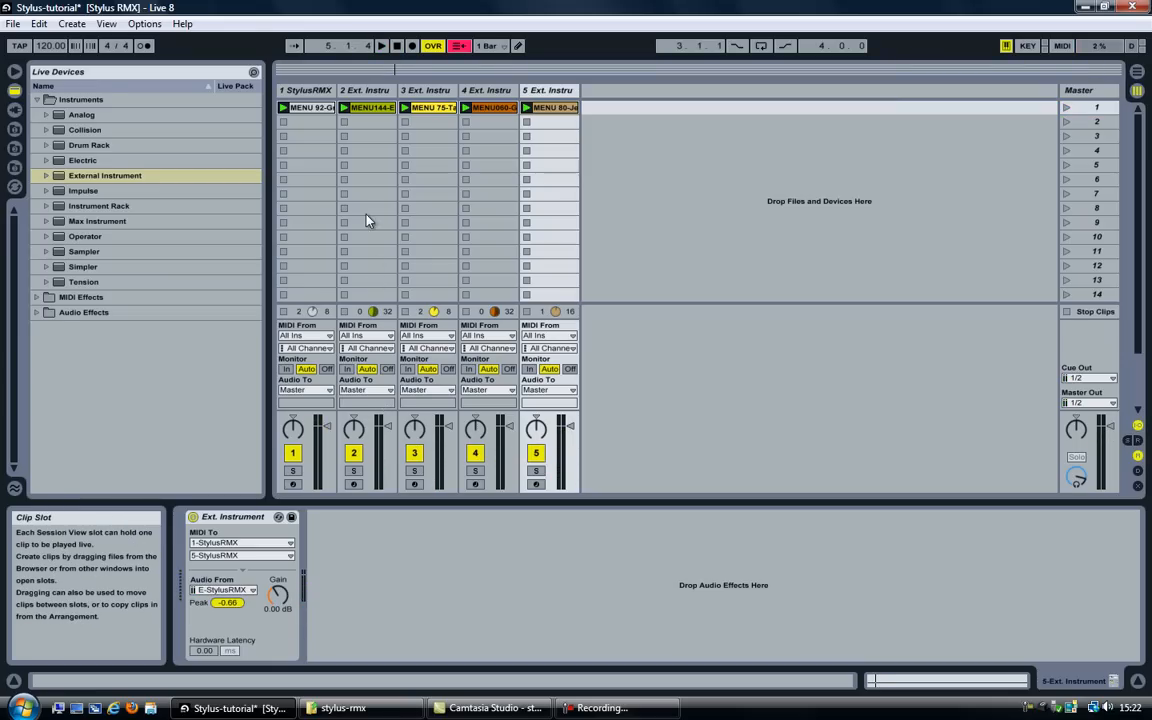
mouse_move(376, 404)
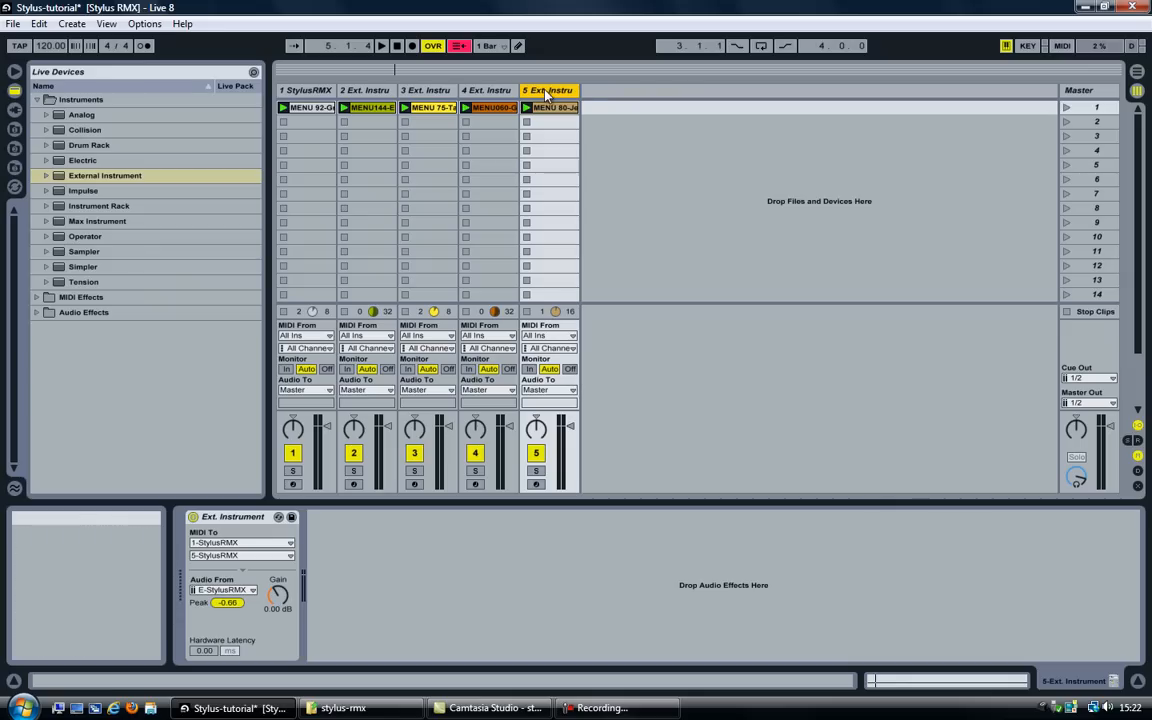
Arm track 3 and bring its empty MIDI clip up in the note editor
left_click(428, 90)
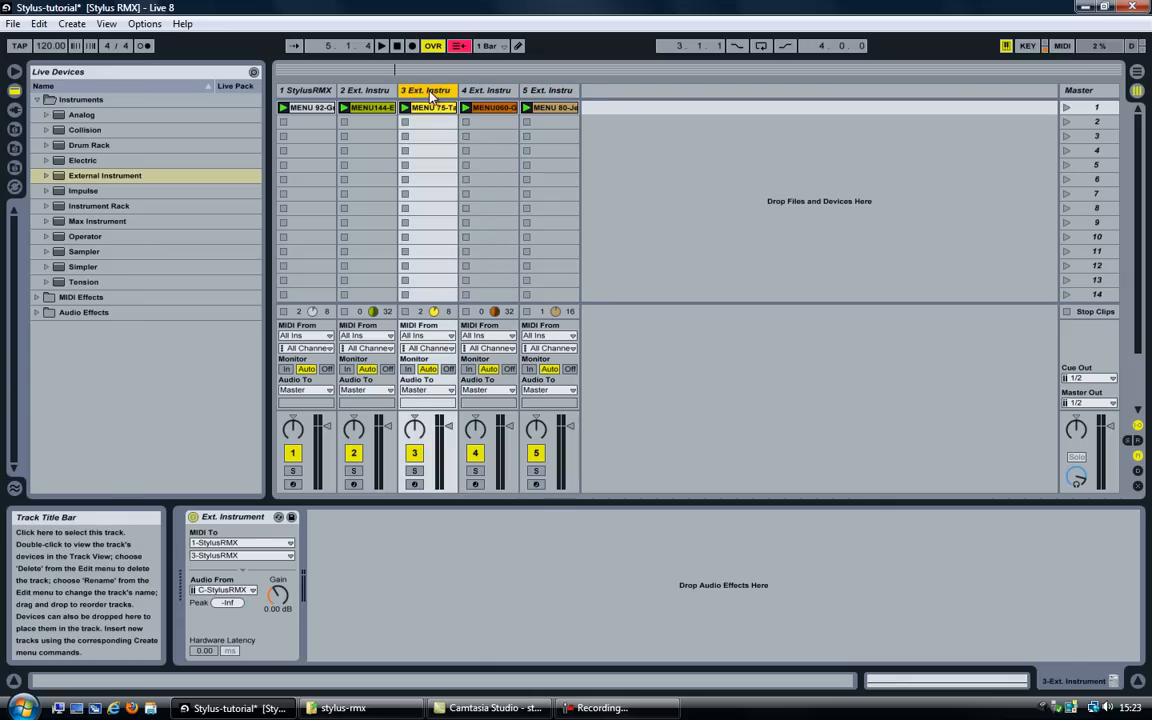
left_click(368, 90)
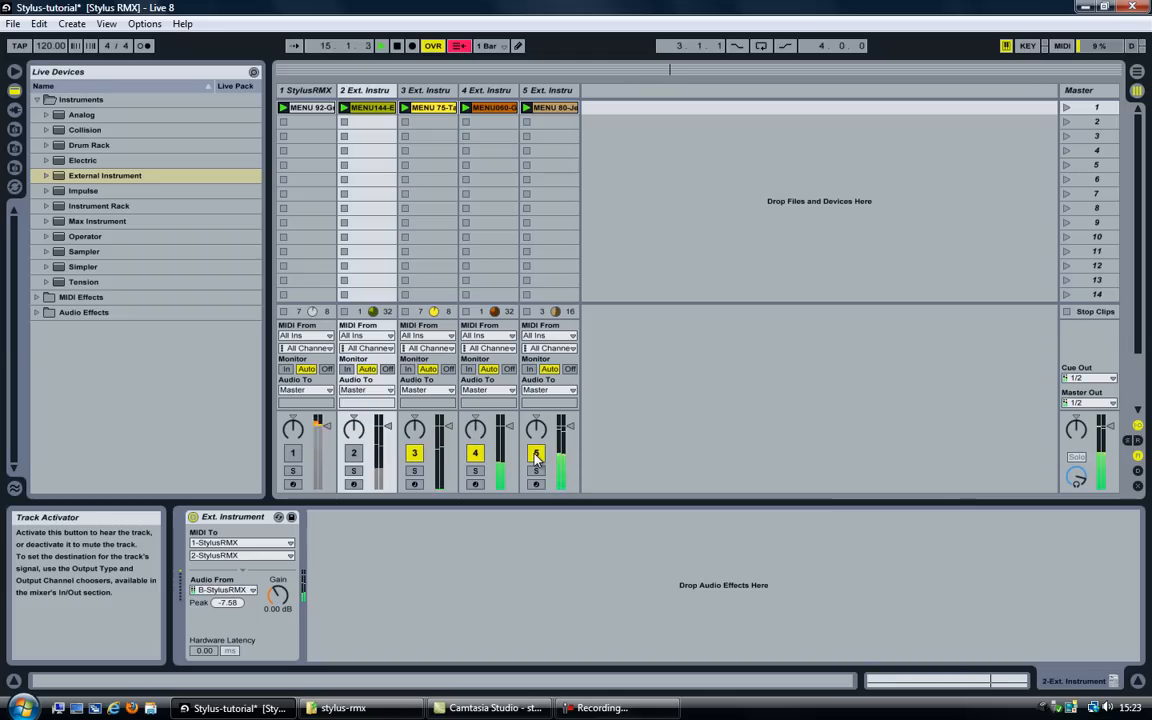
left_click(552, 92)
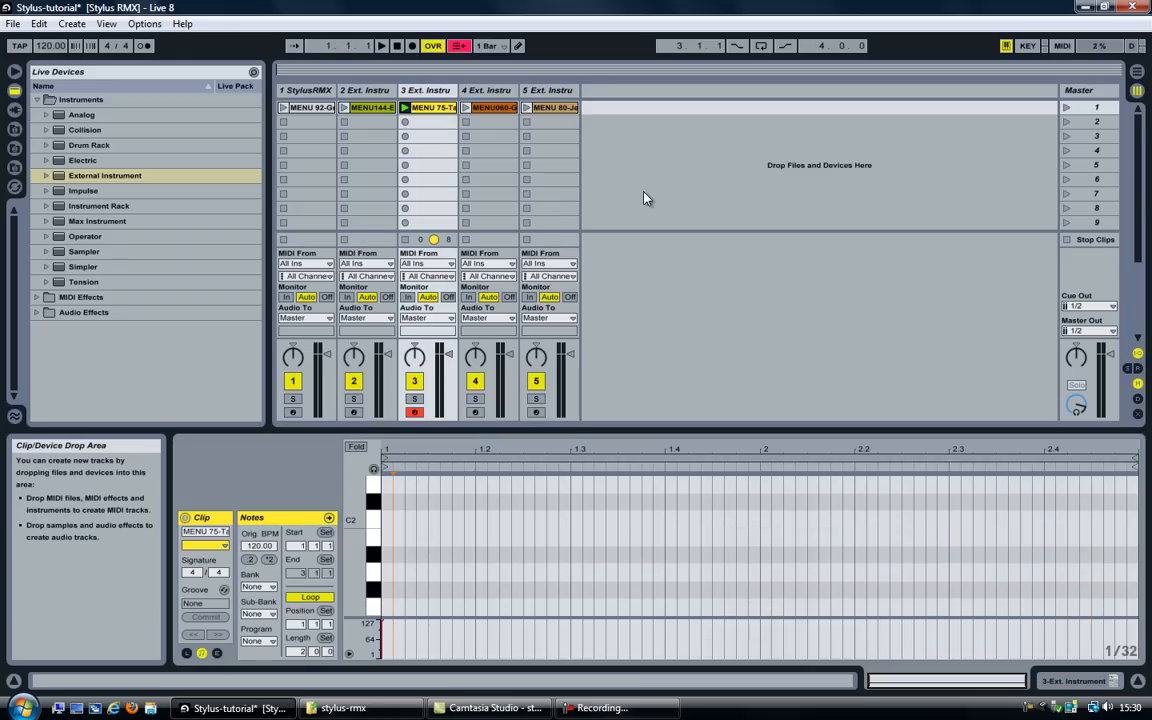
Draw two long C2 notes in track 3's clip, audition them, then stop playback
left_click(386, 520)
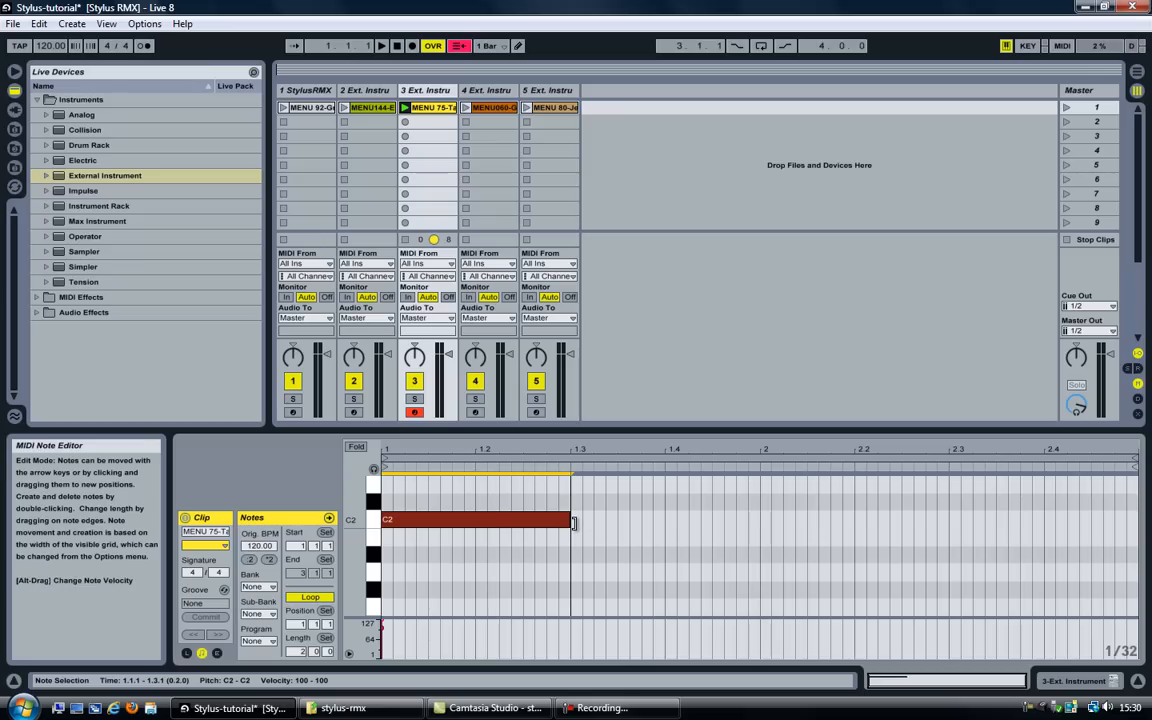
left_click(424, 90)
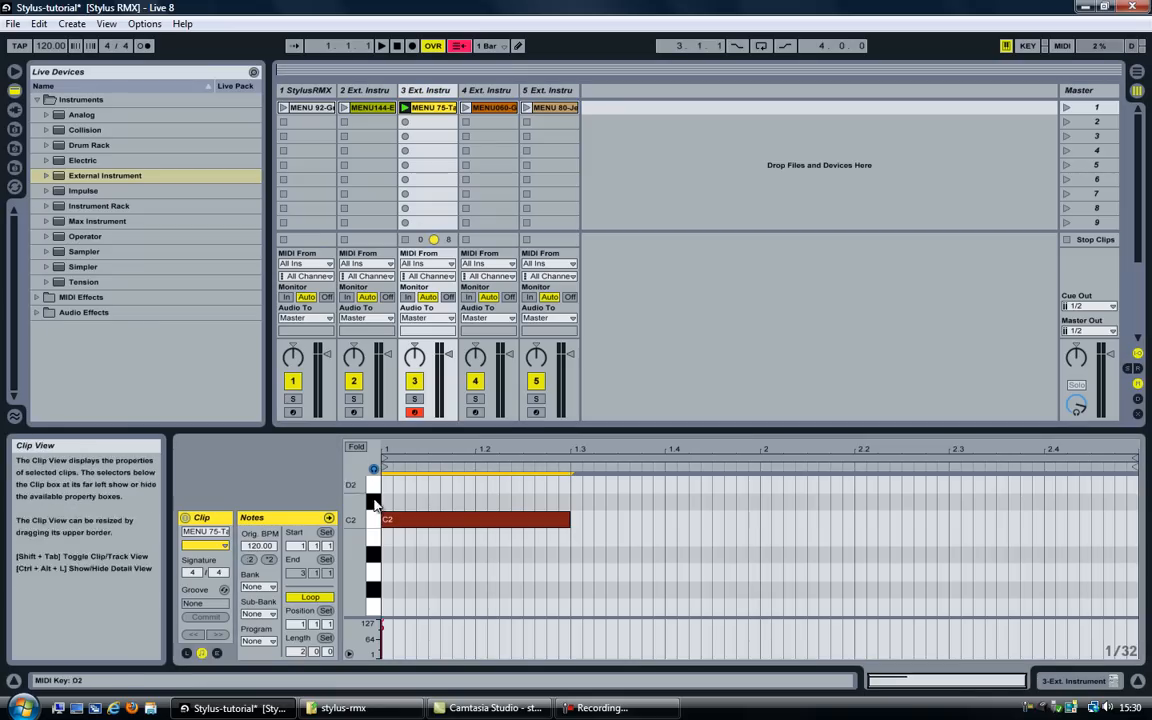
left_click(368, 520)
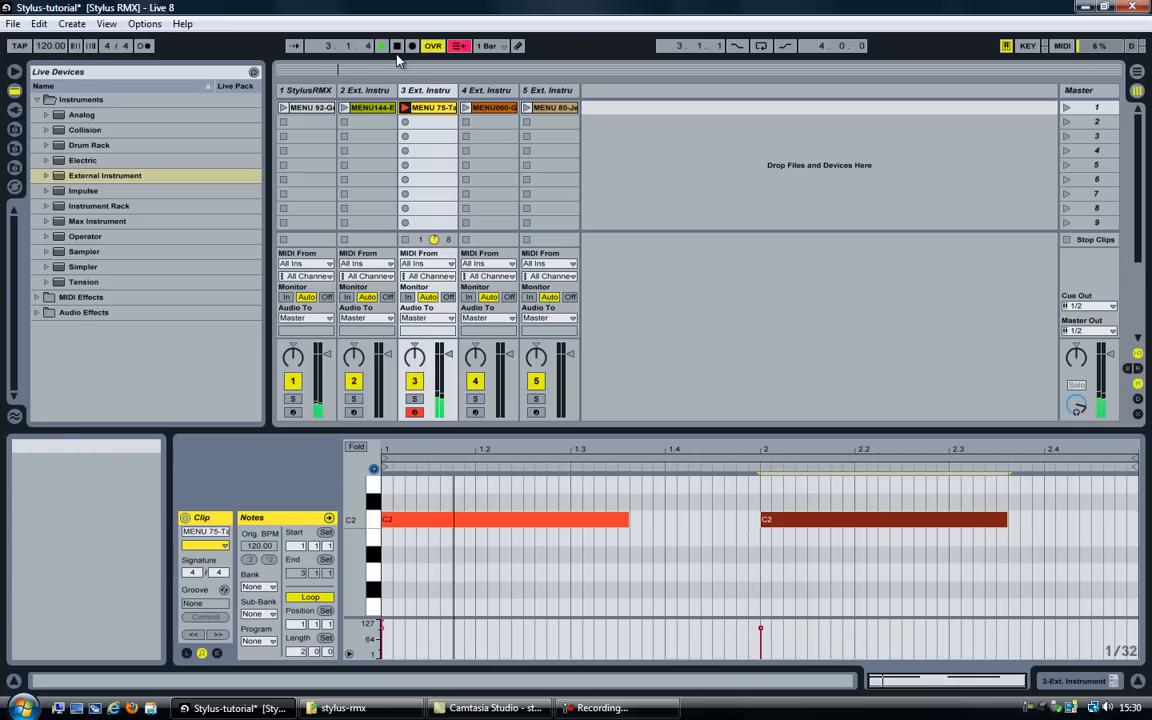
left_click(384, 44)
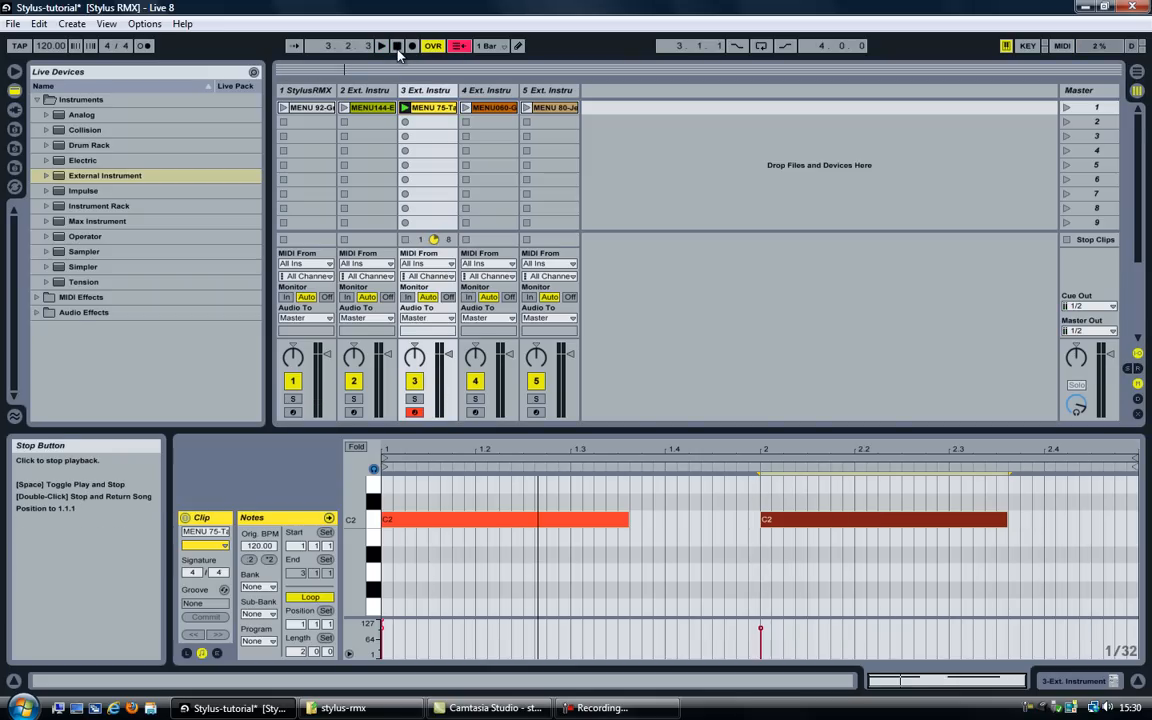